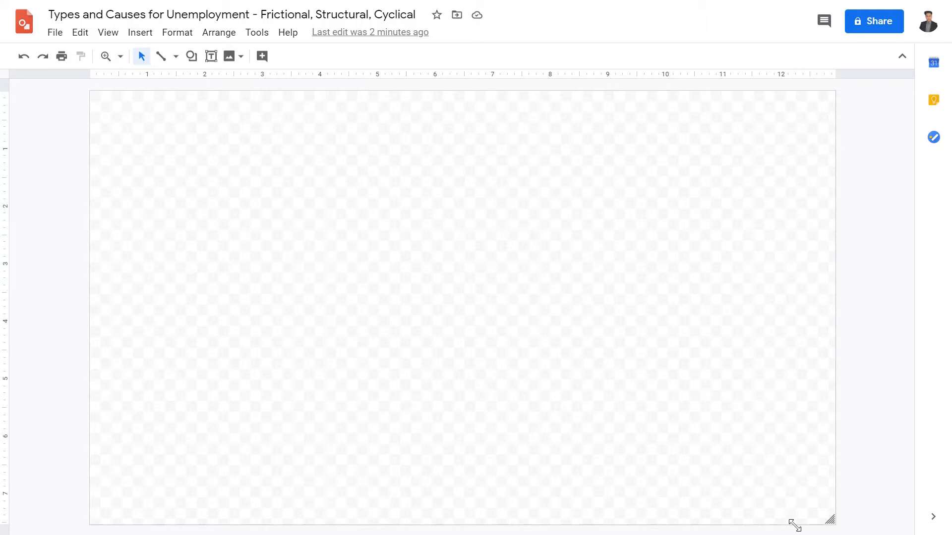
mouse_move(321, 144)
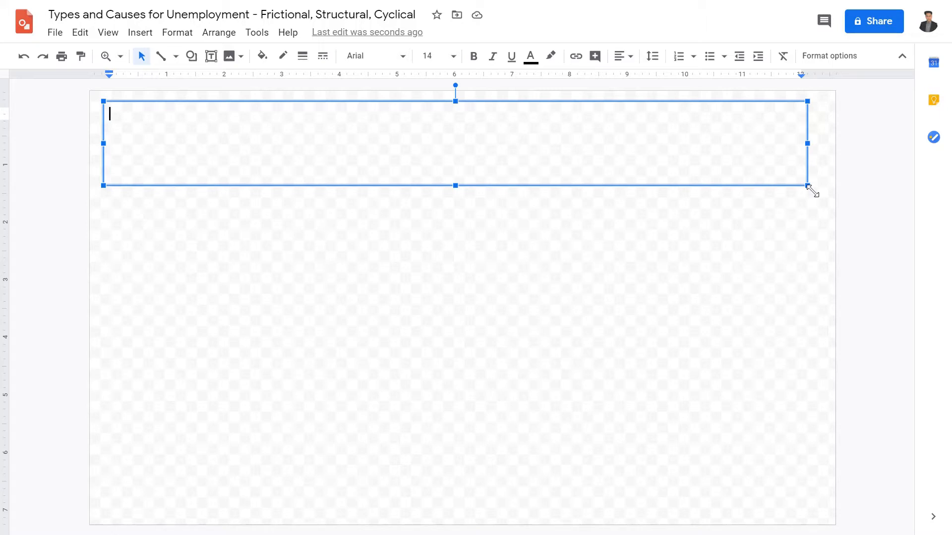
Write 'Unemployment: worker actively searching a job but unable to find one.' across the top.
text(Unde)
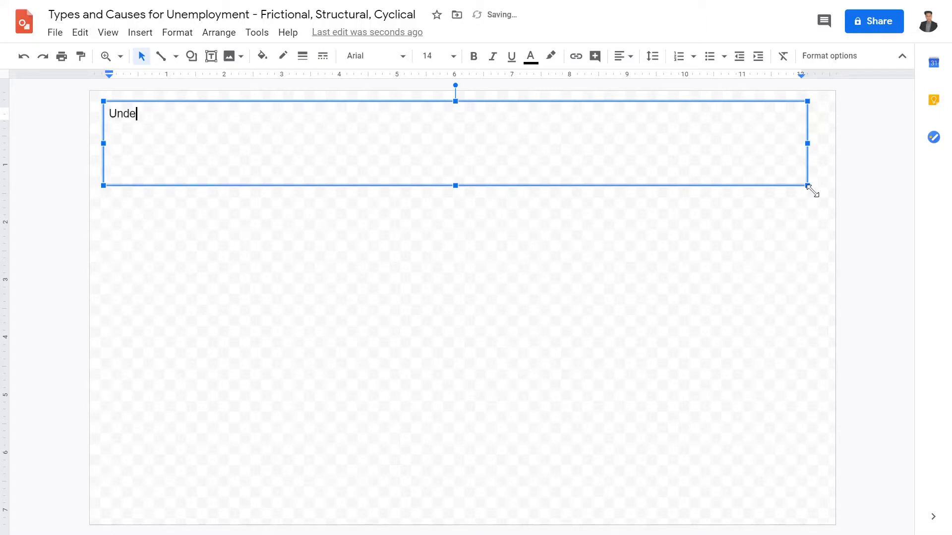
text(mployemt)
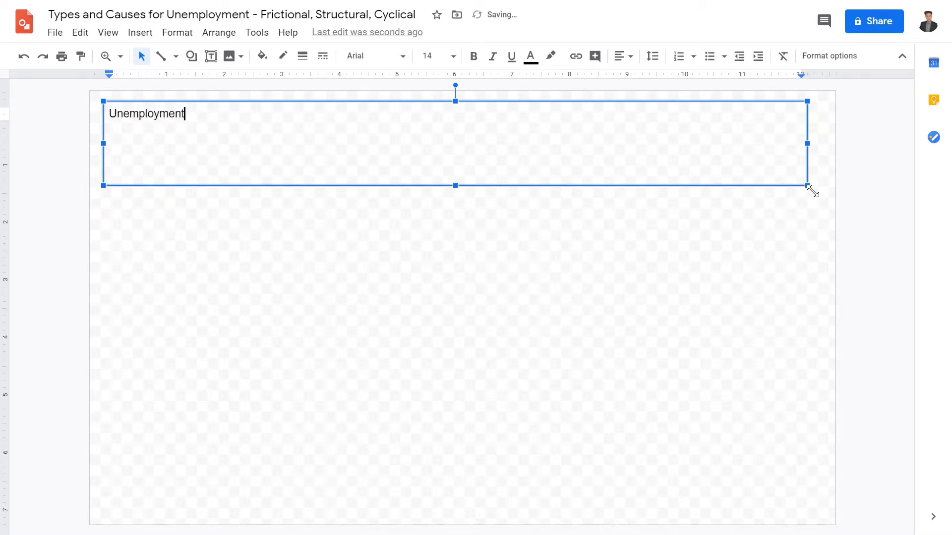
text(:)
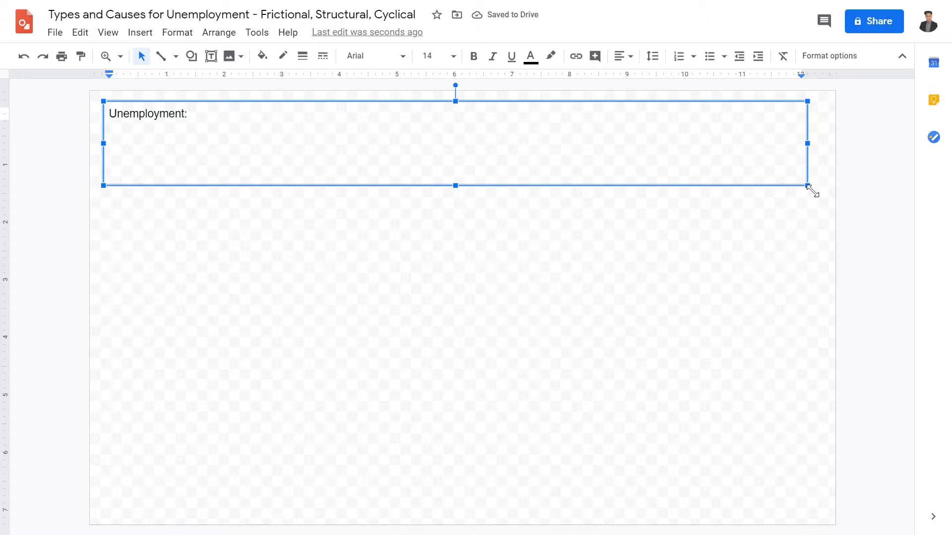
mouse_move(811, 190)
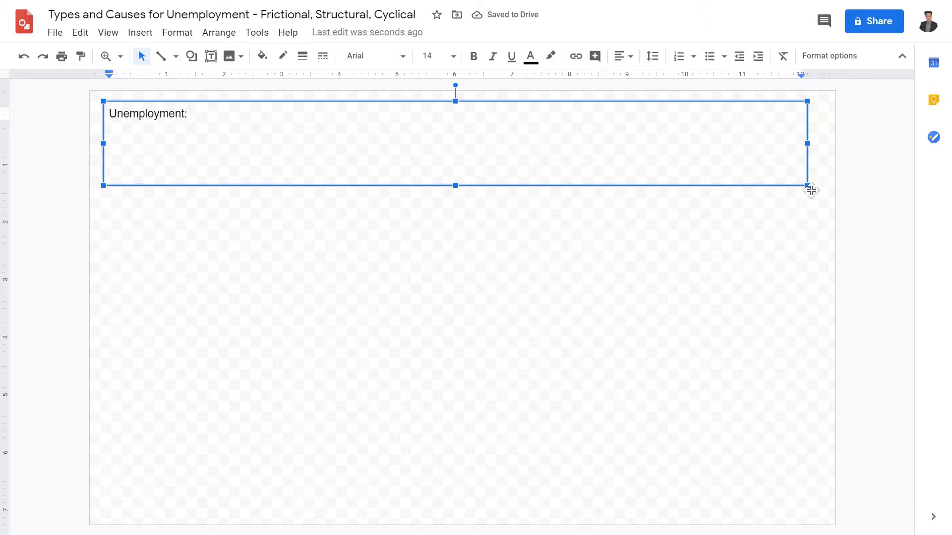
text(The condition of which a wo)
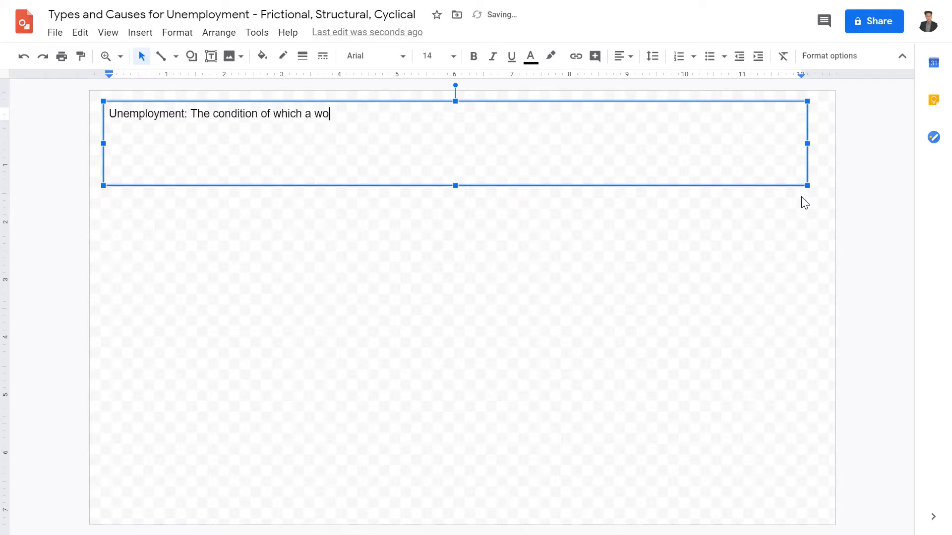
text(rker,)
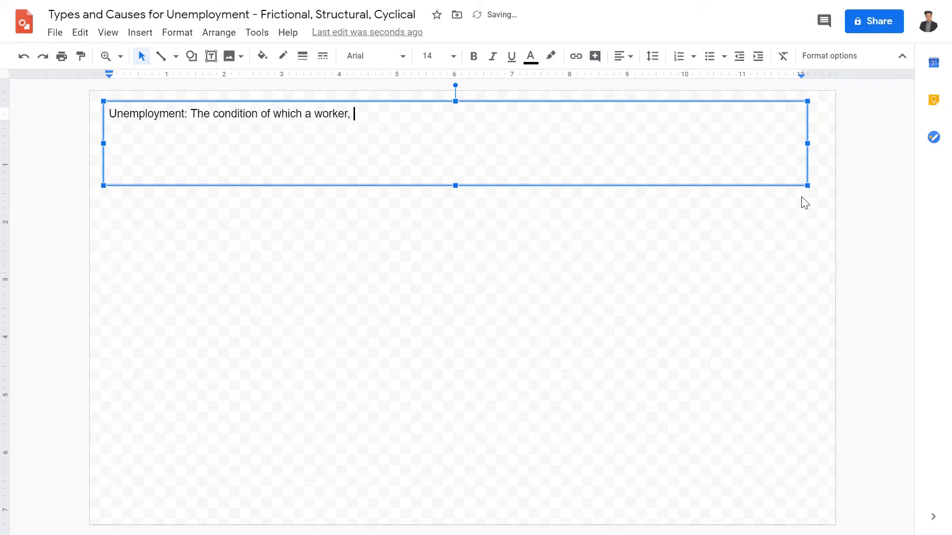
text(activitly s)
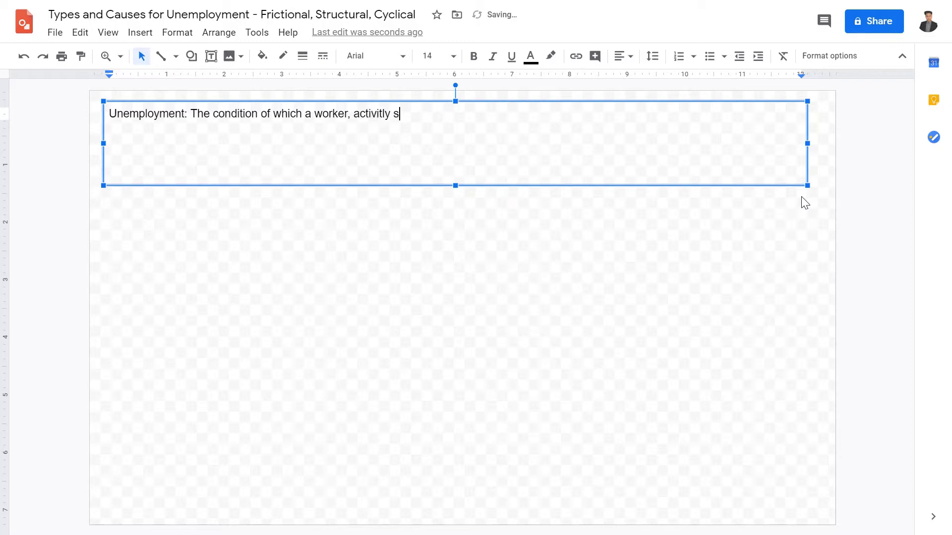
text(ear)
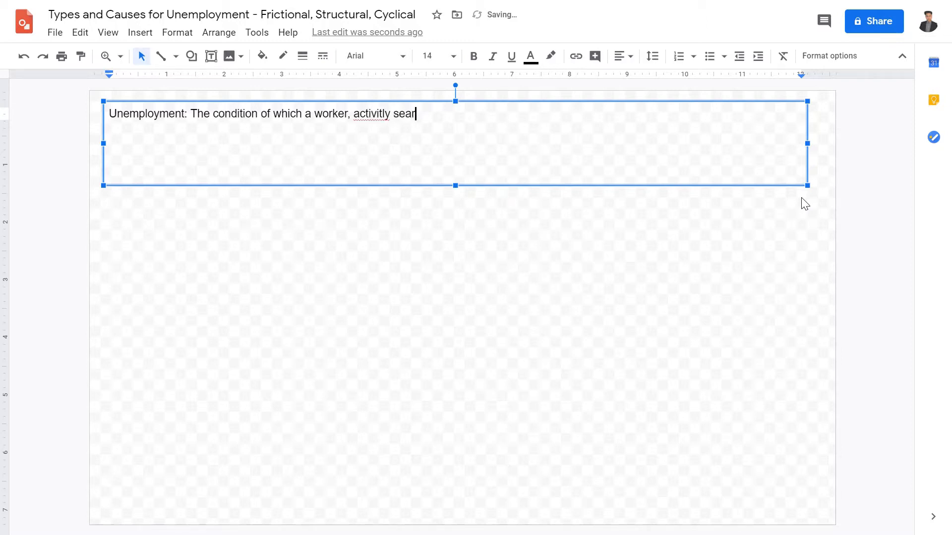
text(ching work a job)
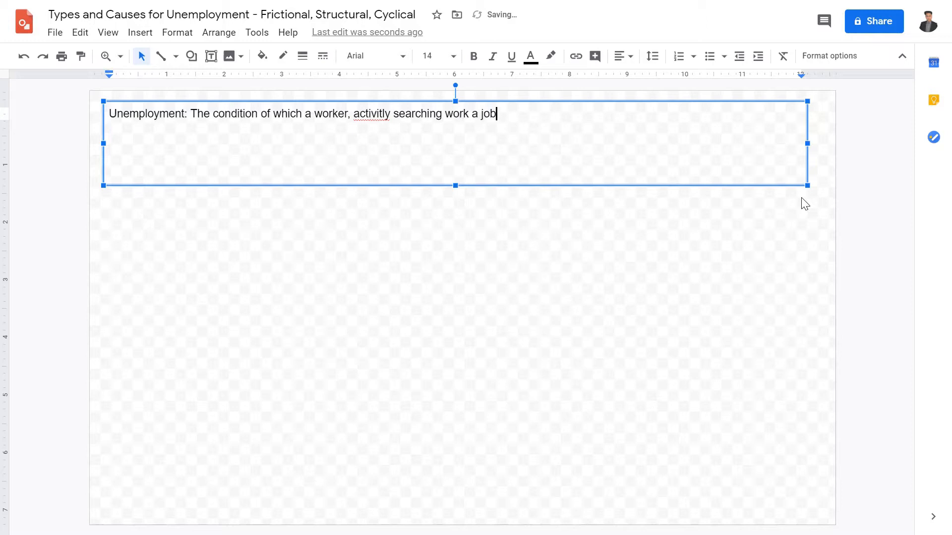
text(but unab)
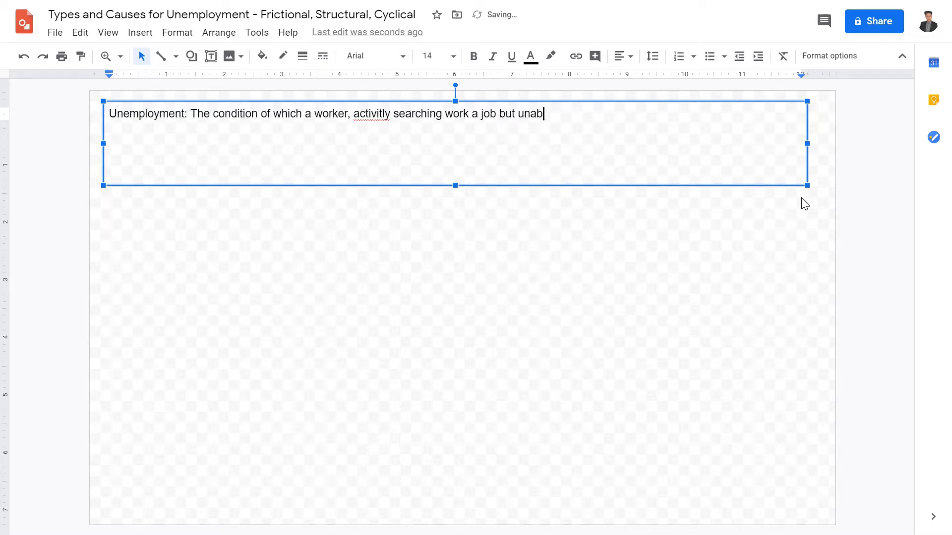
text(le to find o)
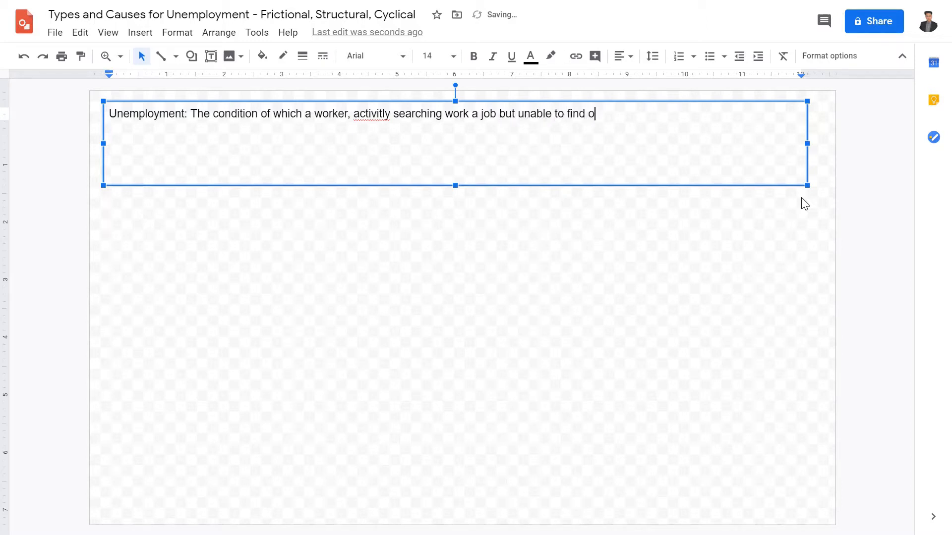
text(ne.)
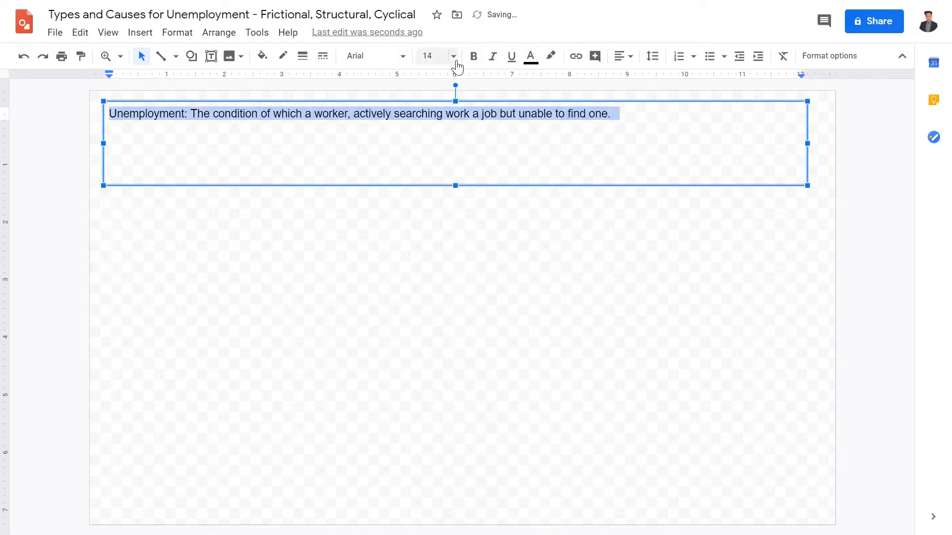
Enlarge the definition to 18 pt and underline it.
click(452, 56)
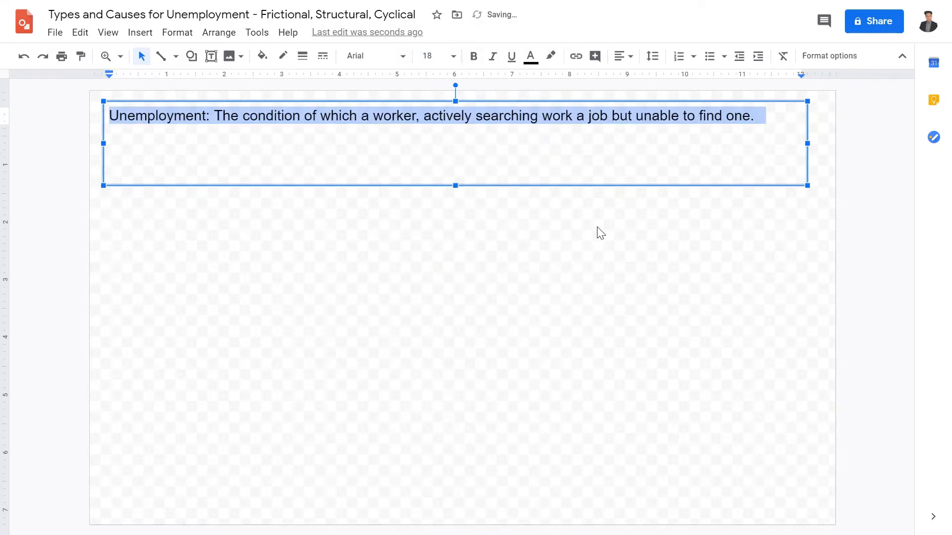
click(723, 116)
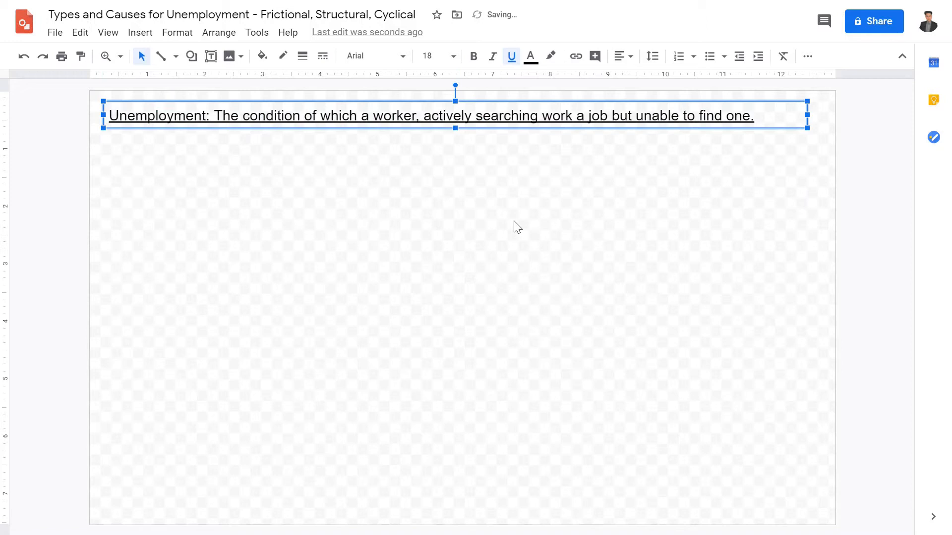
Add a tall text box below the definition starting with '1) Frictional Unemployment' at size 24.
click(522, 243)
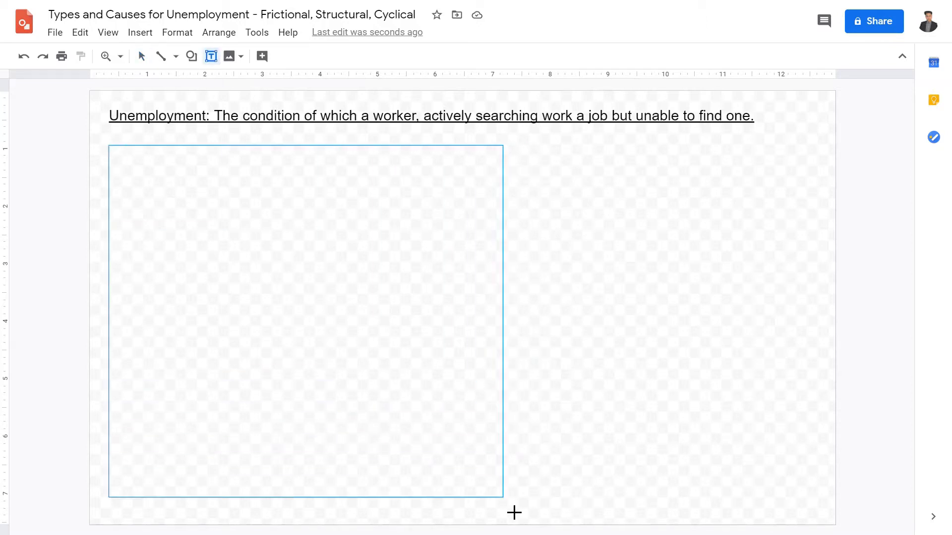
click(456, 56)
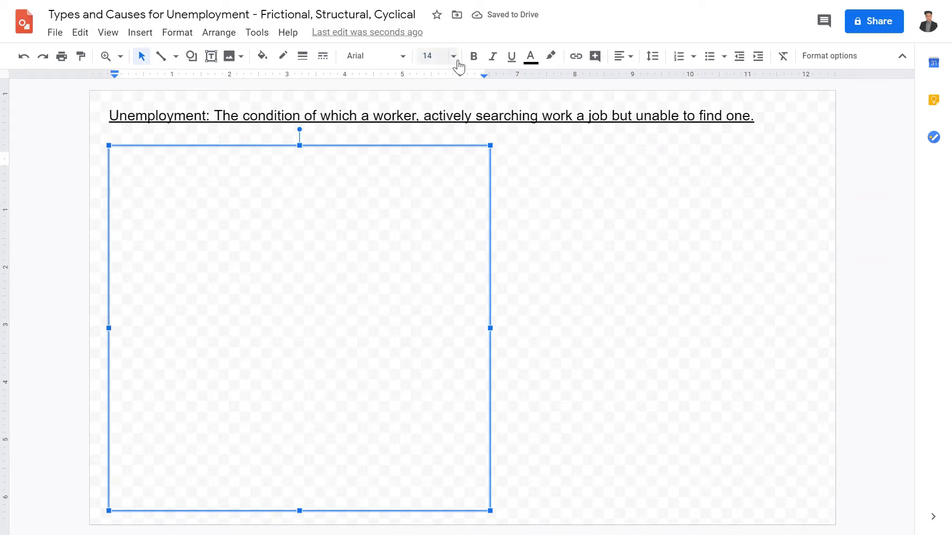
text(1)
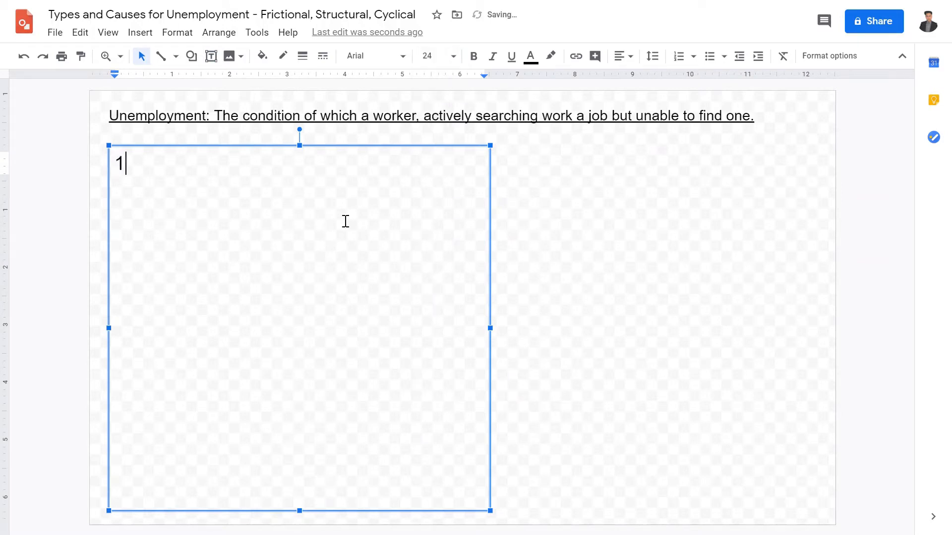
text()  Fric)
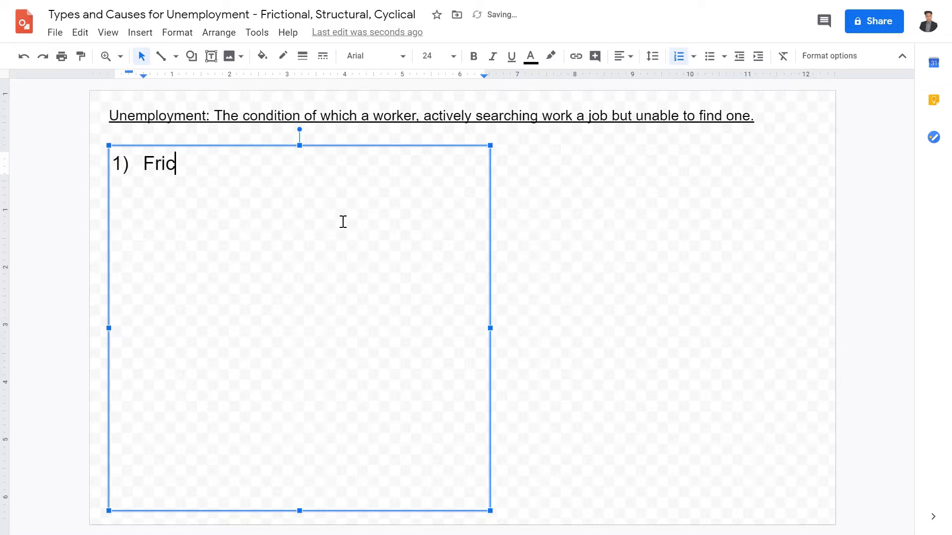
text(tional Unempo)
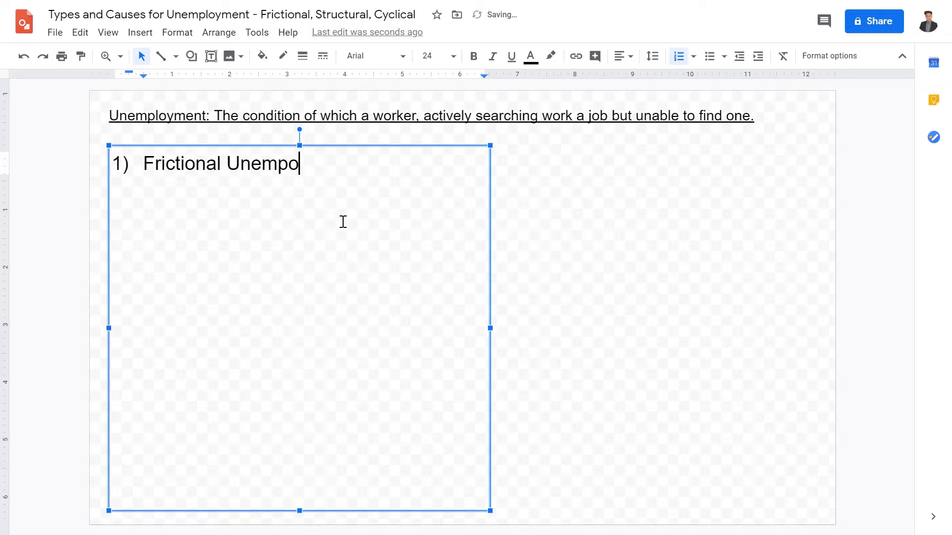
key(backspace)
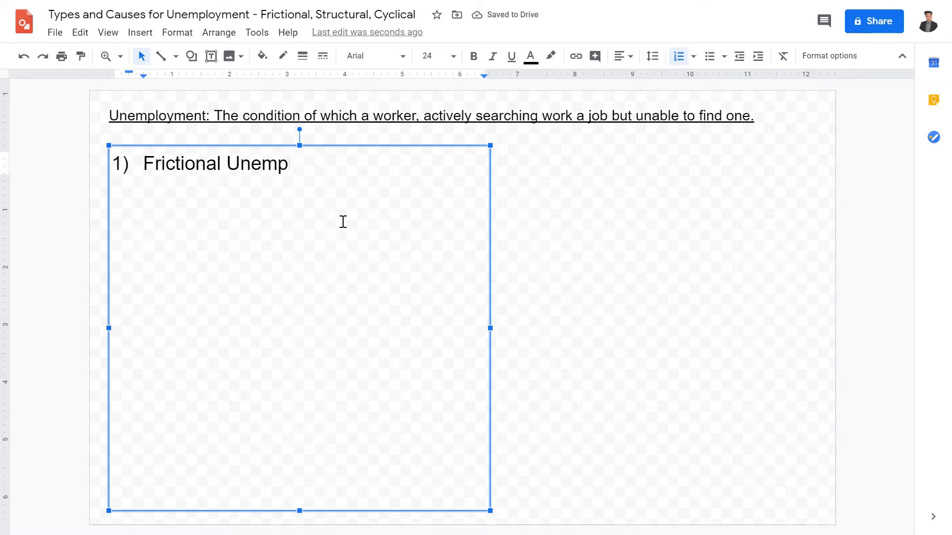
text(loyment)
text(St)
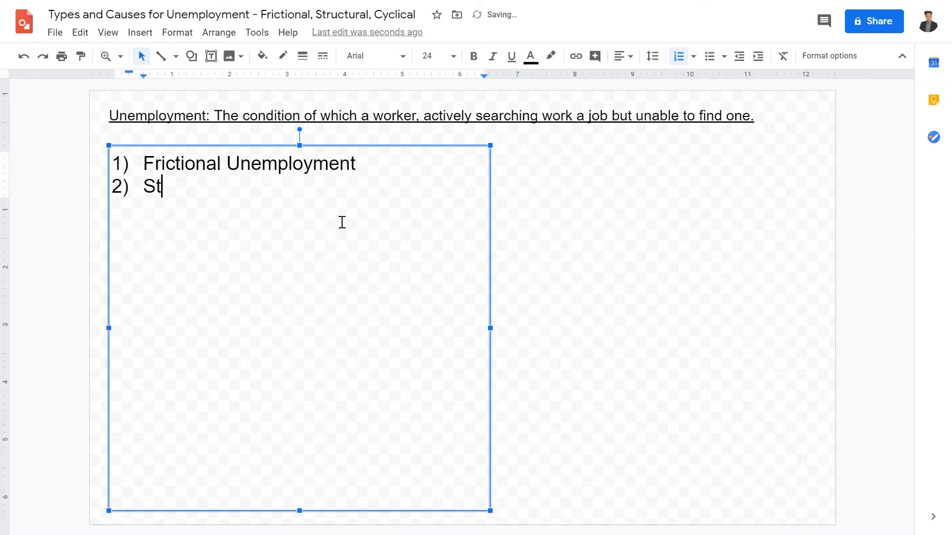
Continue the numbered list with Structural Unemployment and Cyclical Unemployment.
text(ructural Unemployment)
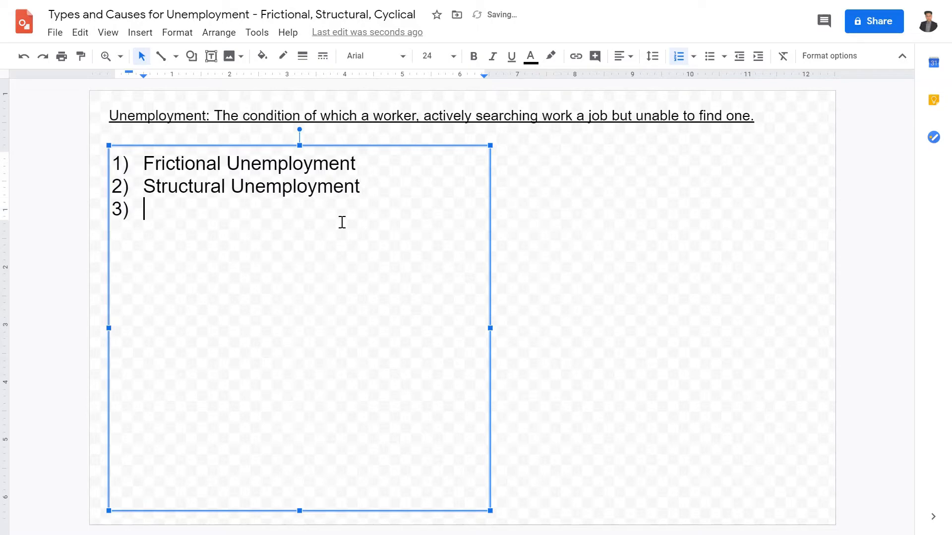
text(Cyclical)
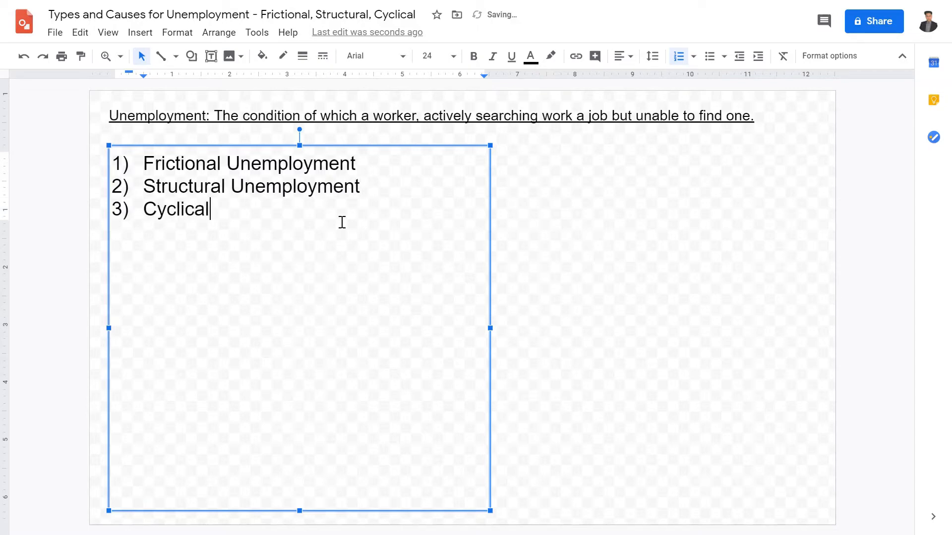
text(Unemployment)
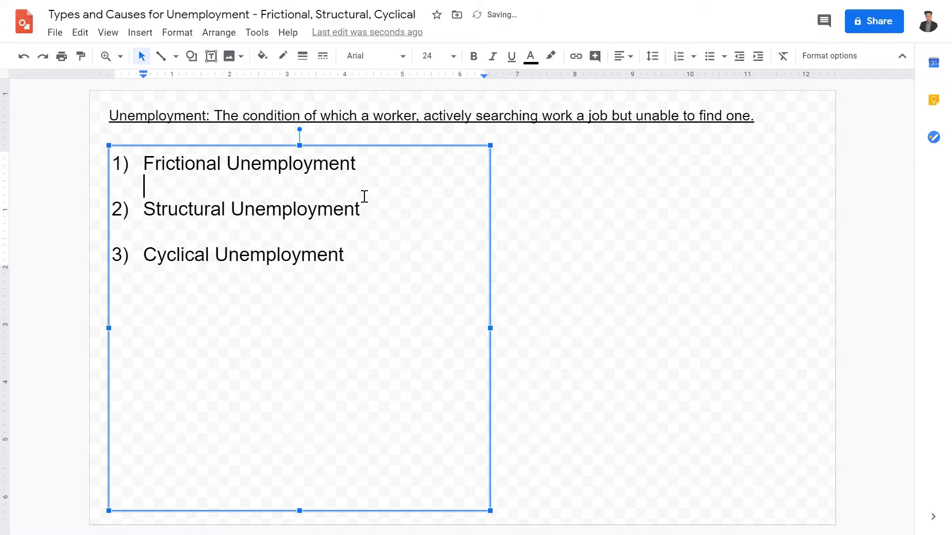
Write the smaller Frictional definition: workers between jobs or new graduates looking for a job.
click(452, 56)
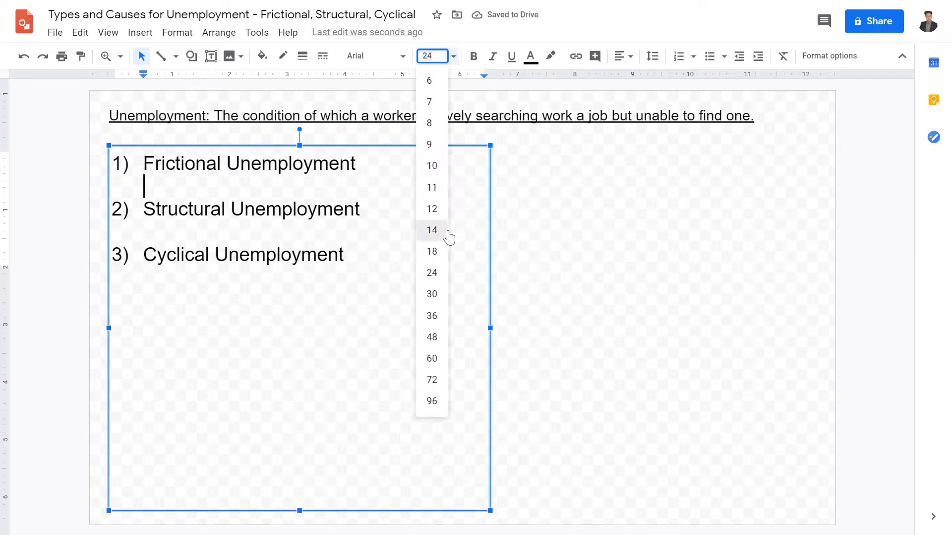
click(431, 230)
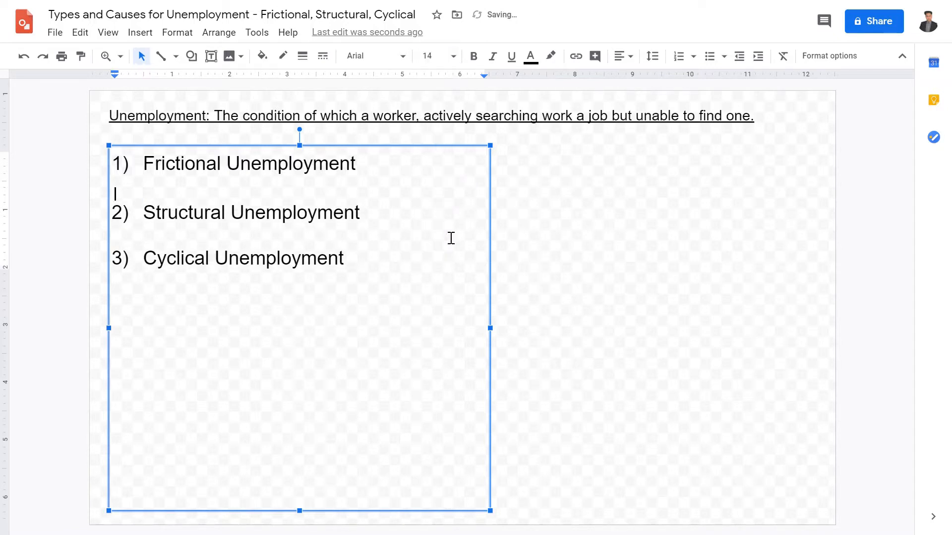
text(When workers are)
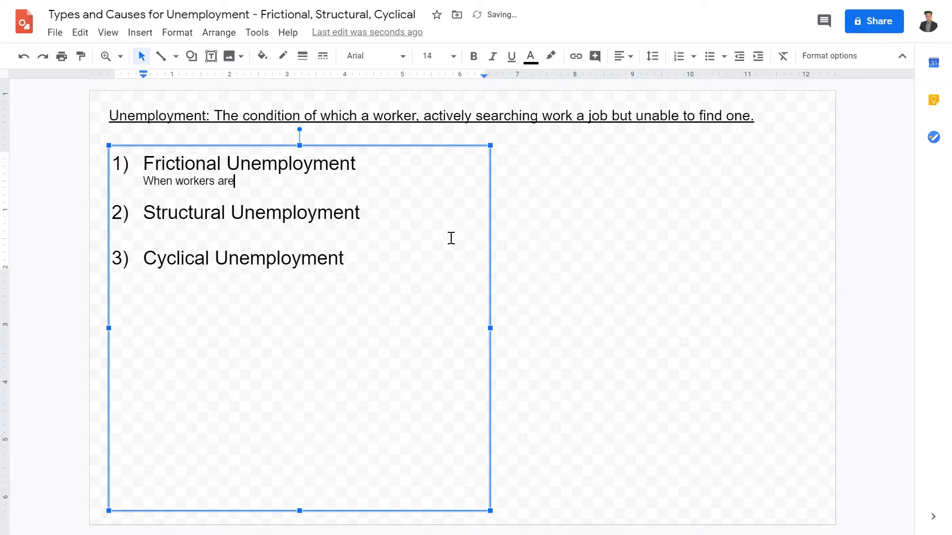
text(between jobs, wo)
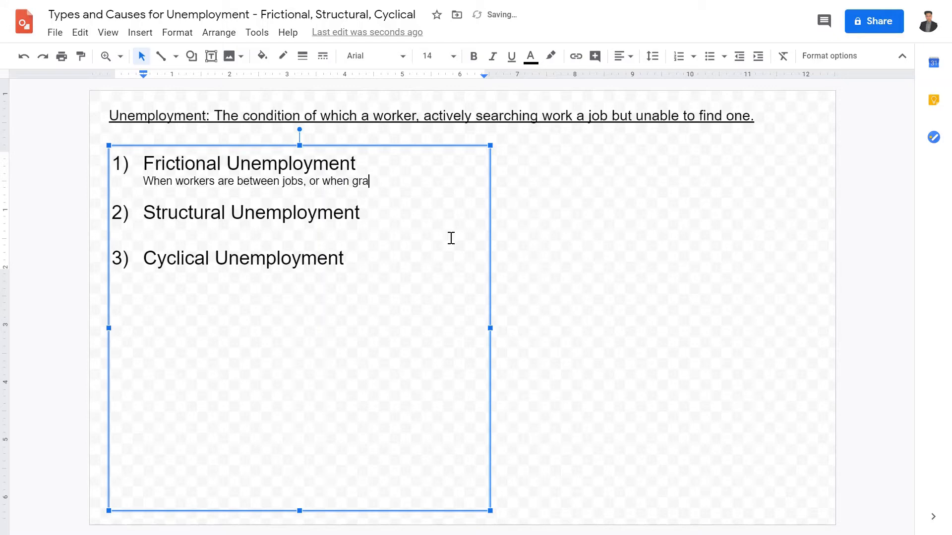
text(duates)
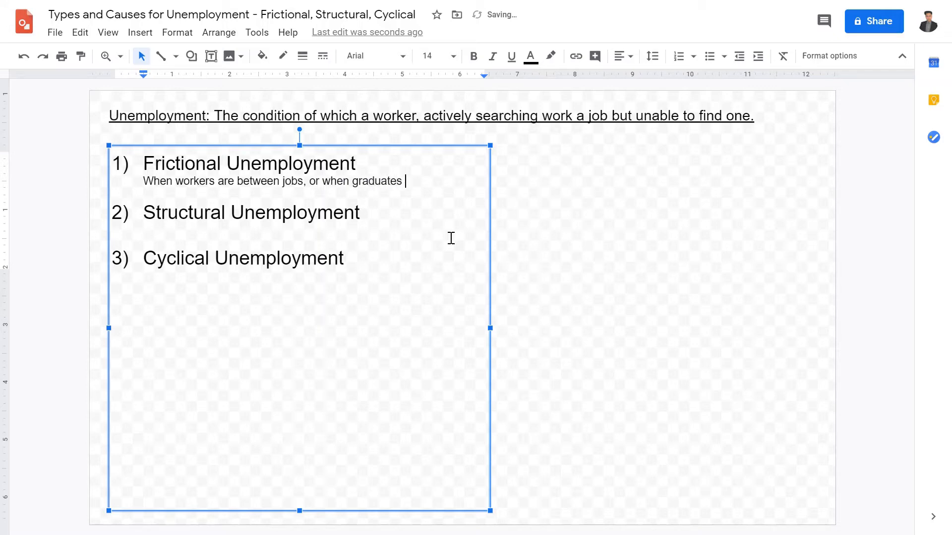
text(just graduaged ad)
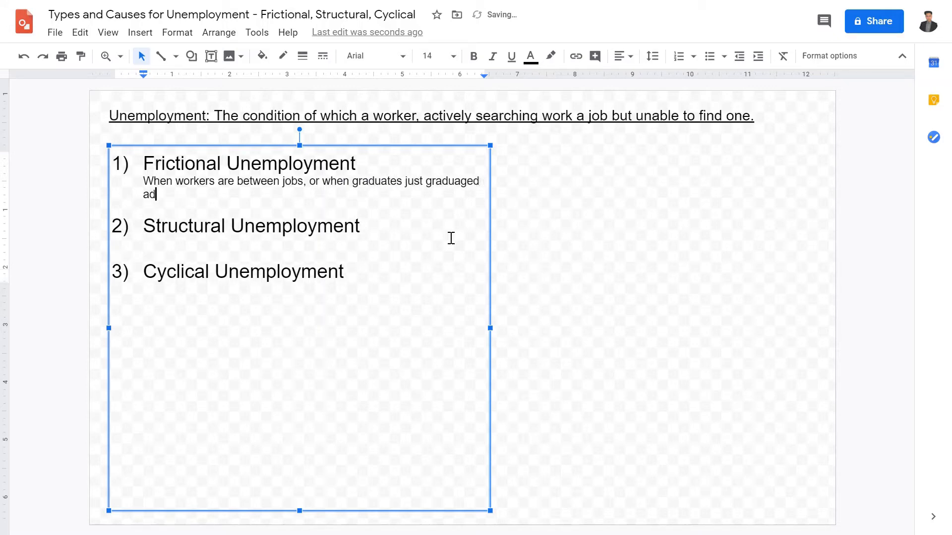
text(nd are)
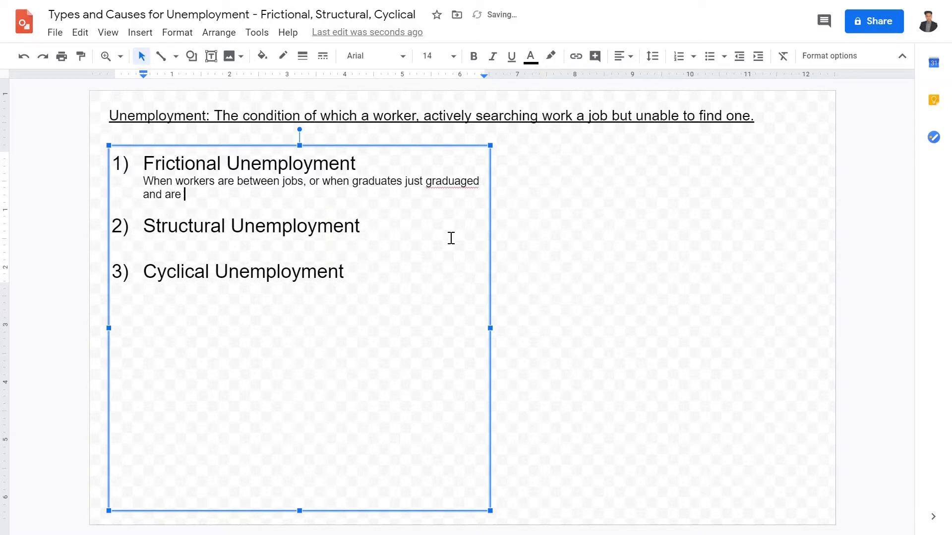
text(is looking)
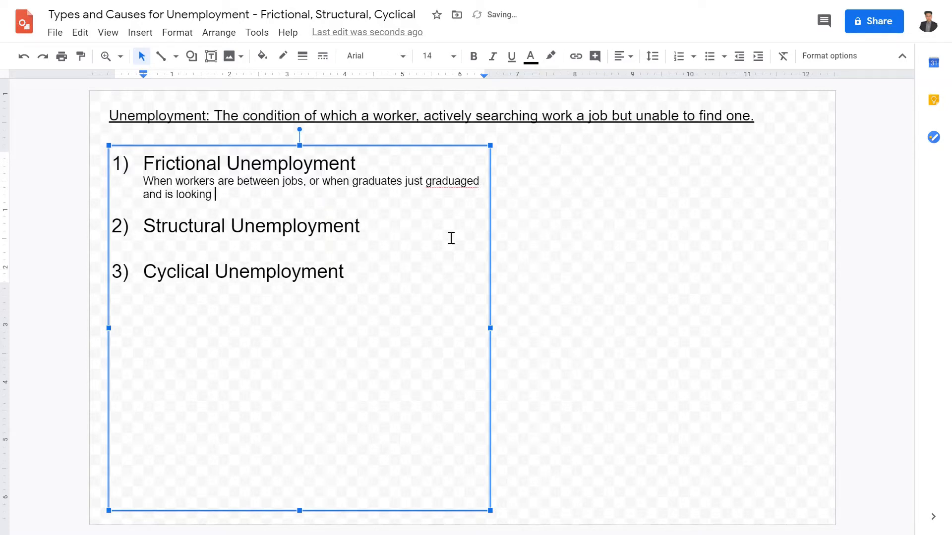
text(for a job.)
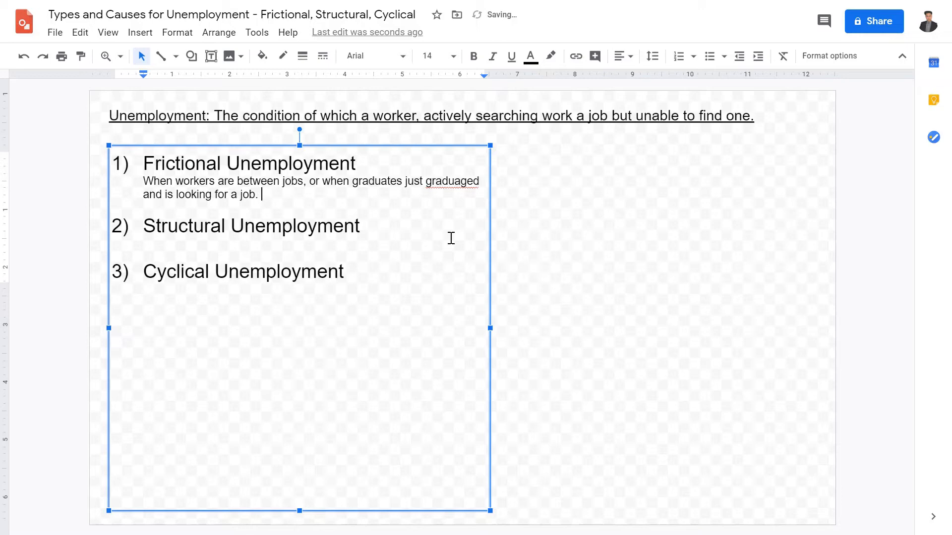
Correct 'graduaged' to 'graduated' using the spelling suggestion.
right_click(434, 181)
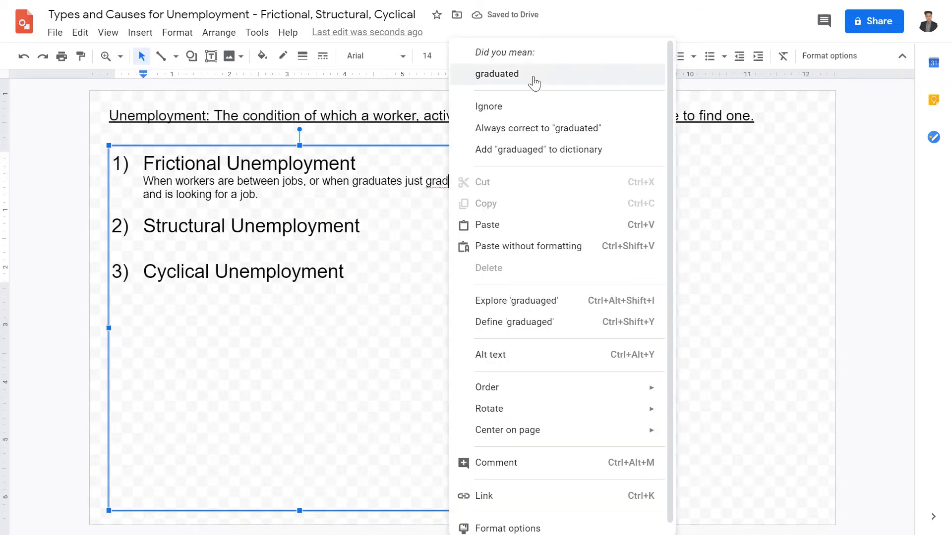
click(496, 73)
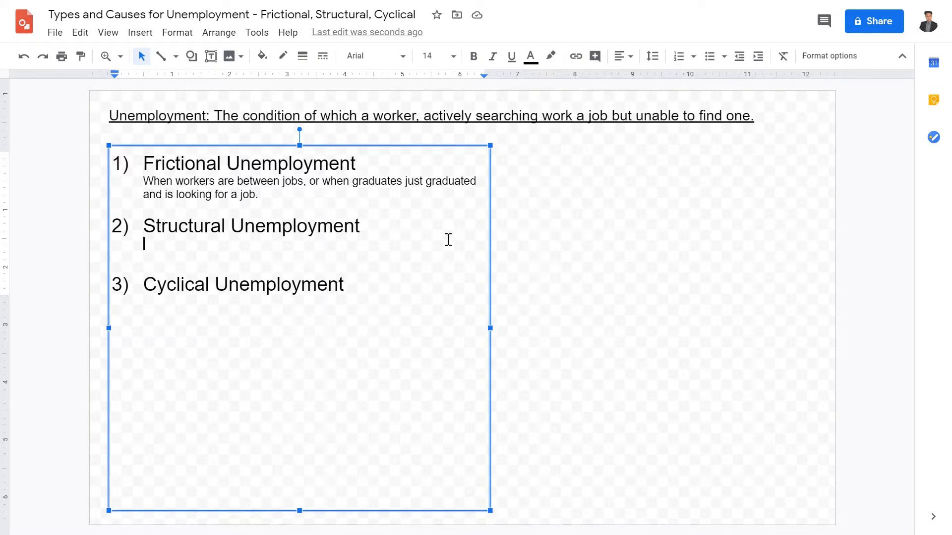
Write the Structural definition about changes in output, such as technology, replacing workers, fixing 'repalced'.
text(c)
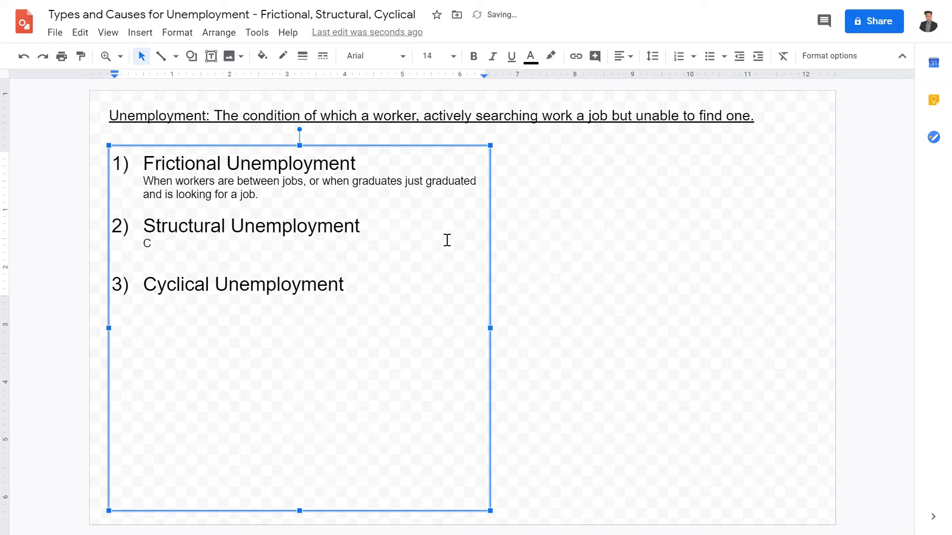
text(When th)
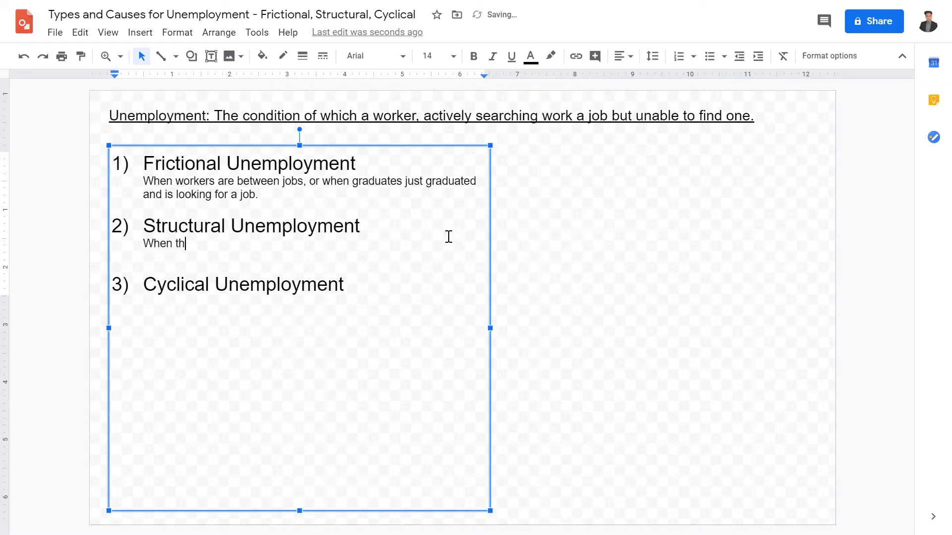
text(ere are changes in)
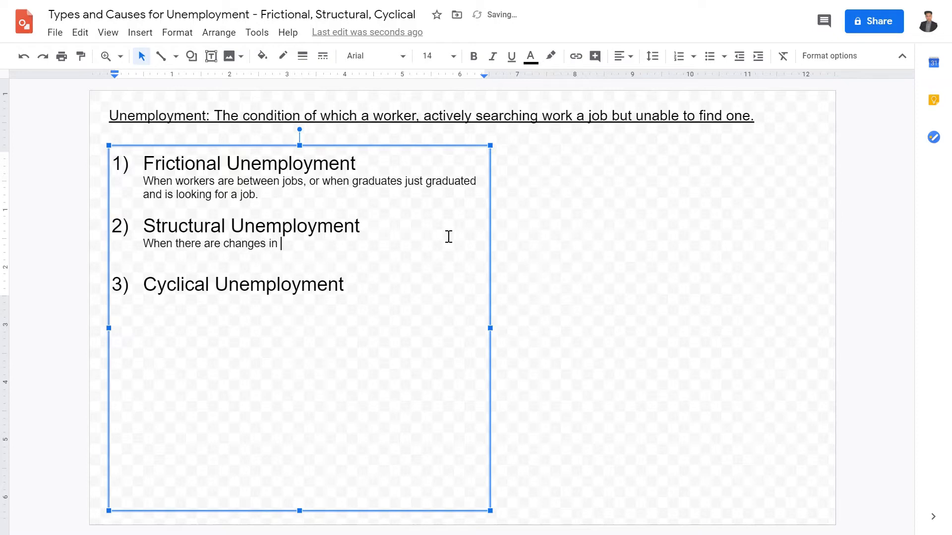
text(output, such as t)
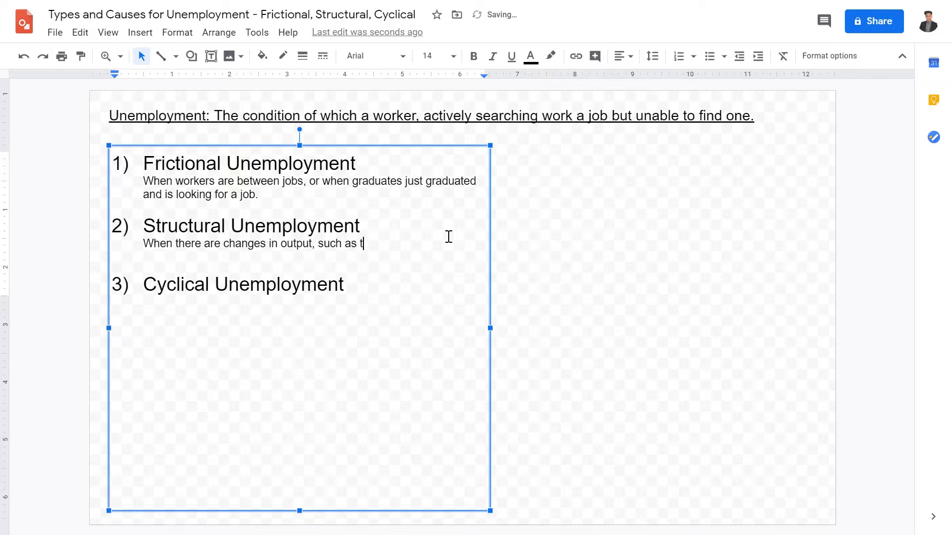
text(echnology, a)
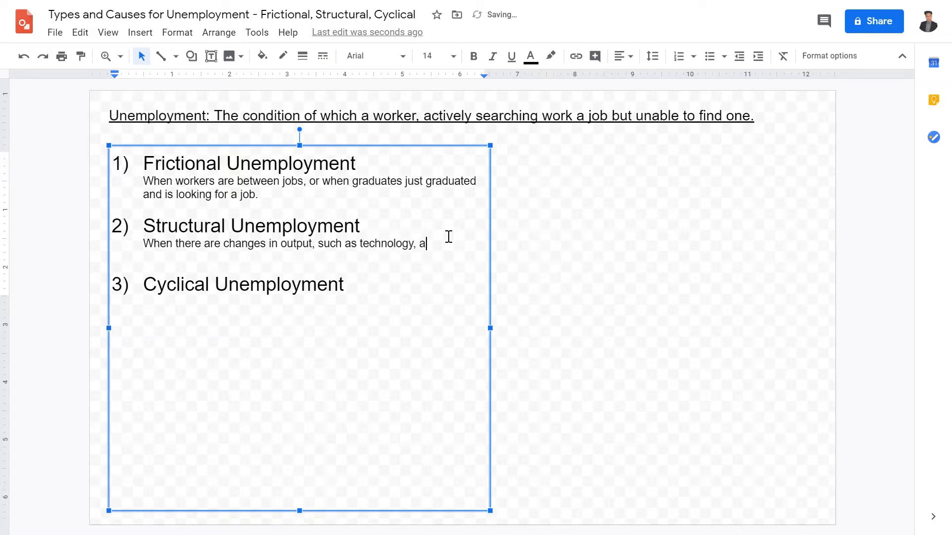
text(nd workers are repalced.)
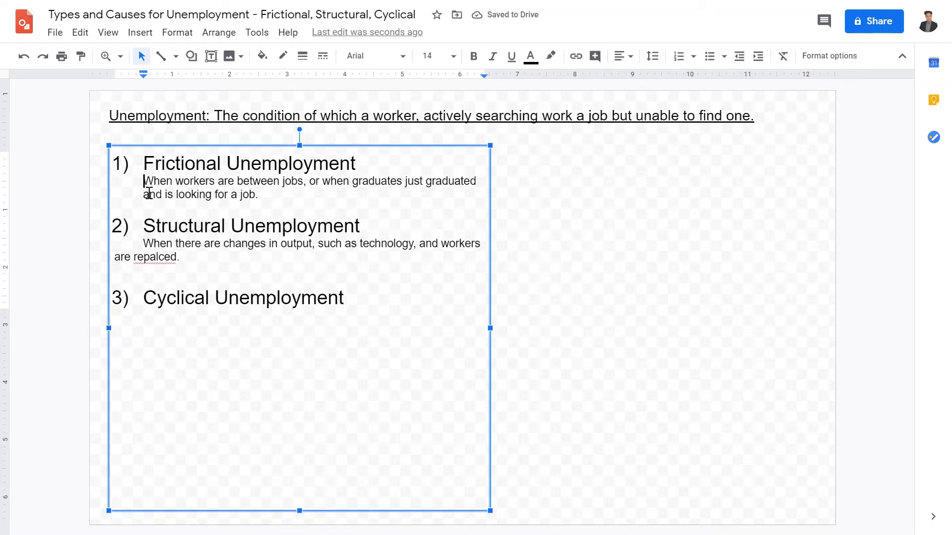
right_click(150, 257)
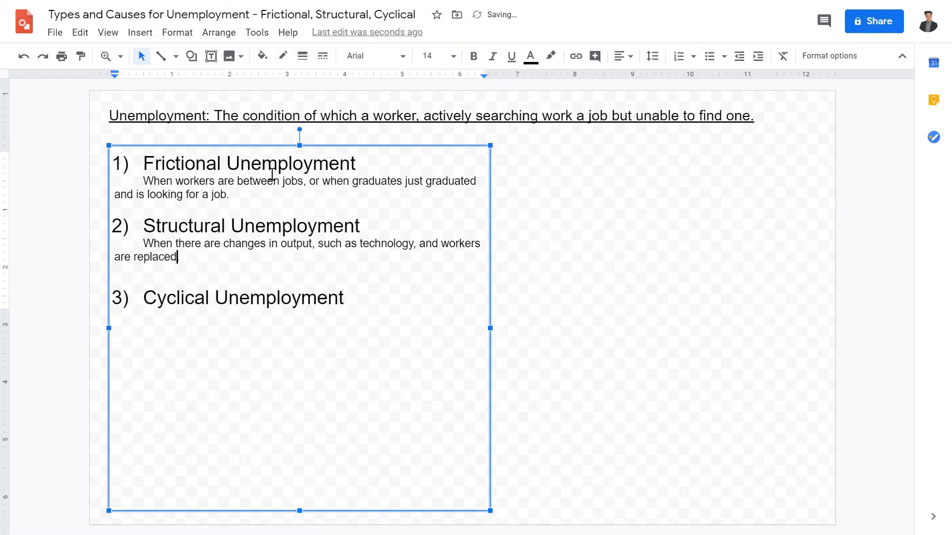
text(.)
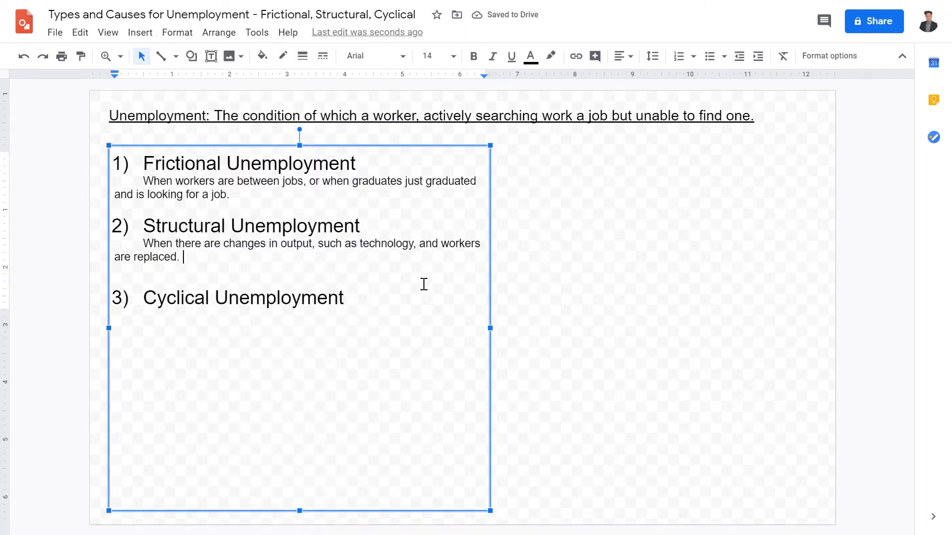
mouse_move(412, 293)
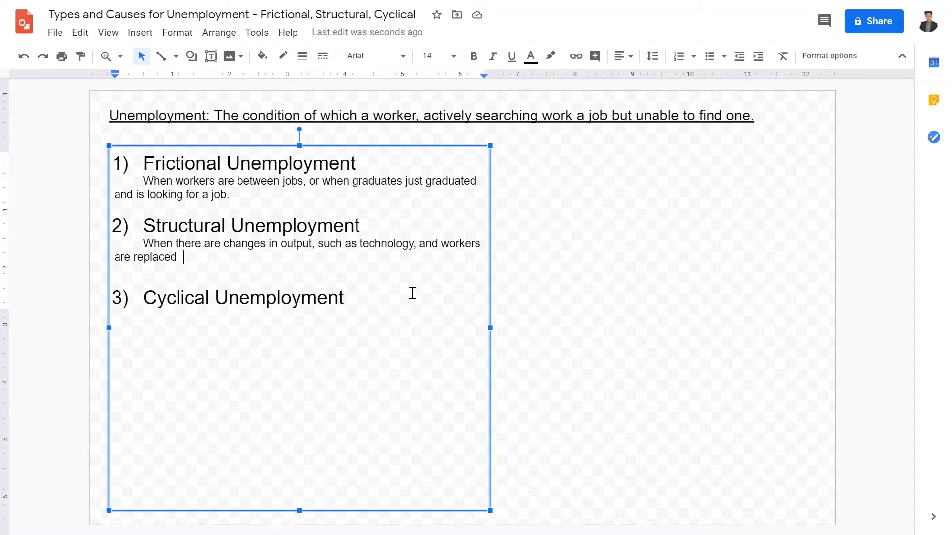
mouse_move(267, 262)
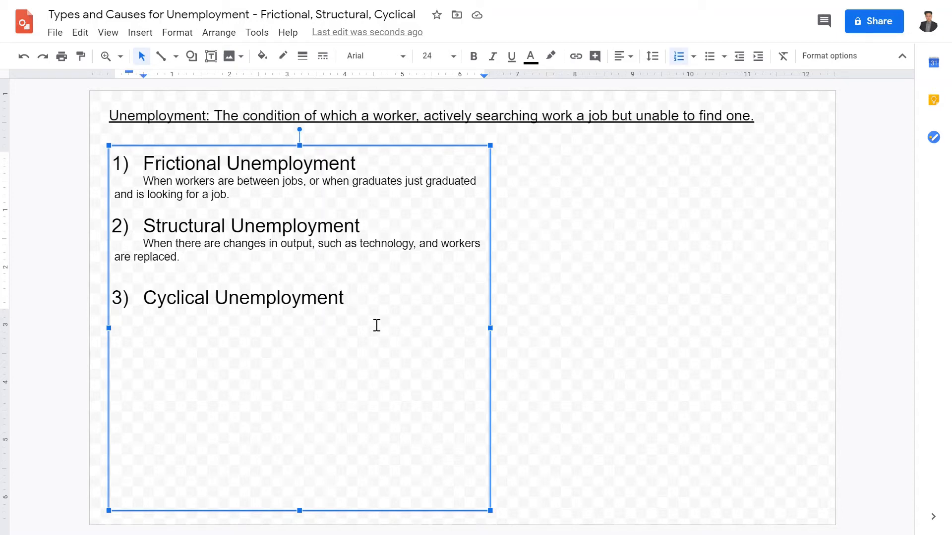
Write the Cyclical definition: demand-deficient, falls in aggregate demand so workers are laid off.
click(115, 321)
text(“Demand-d)
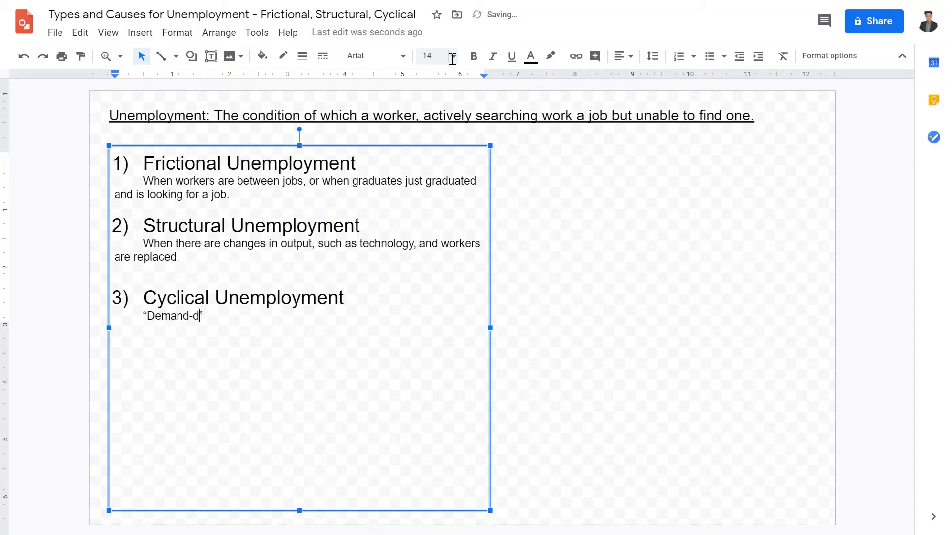
text(efieient)
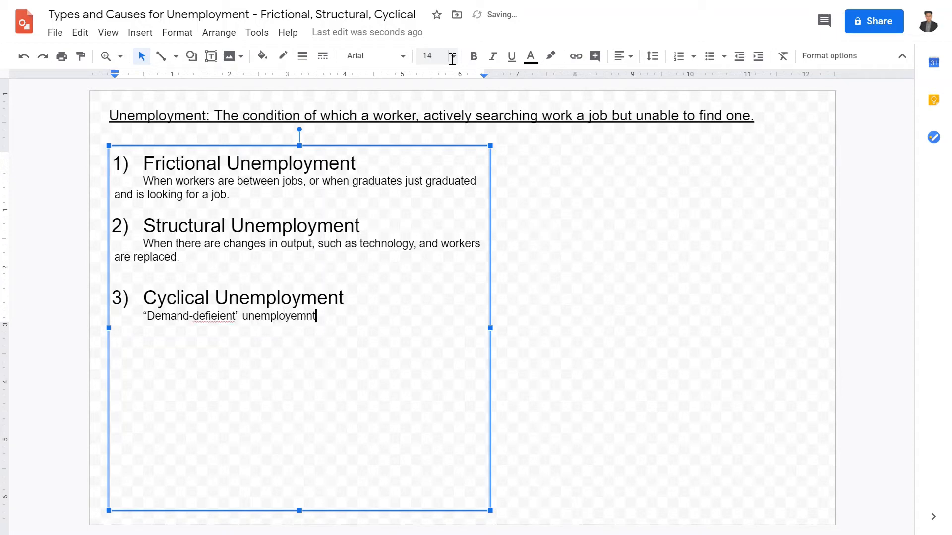
text(, where there)
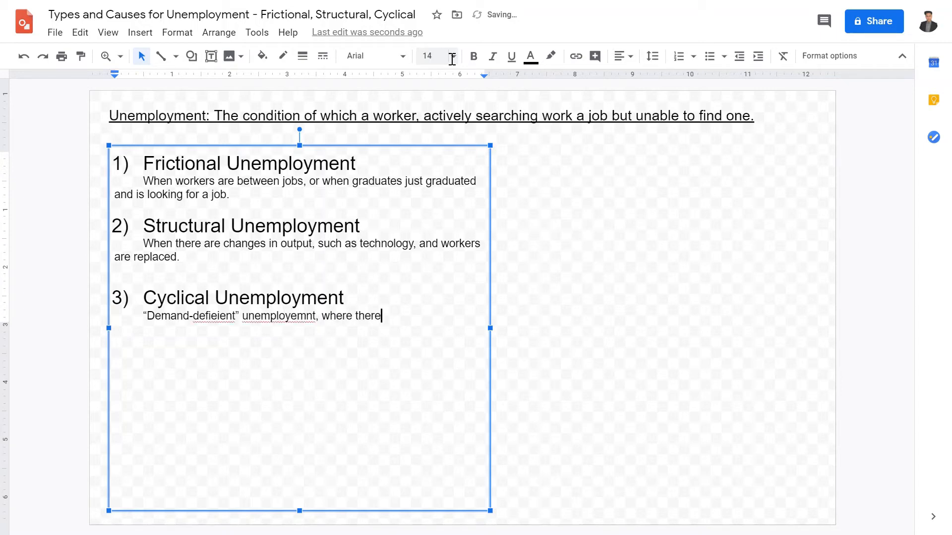
text(are falls in the)
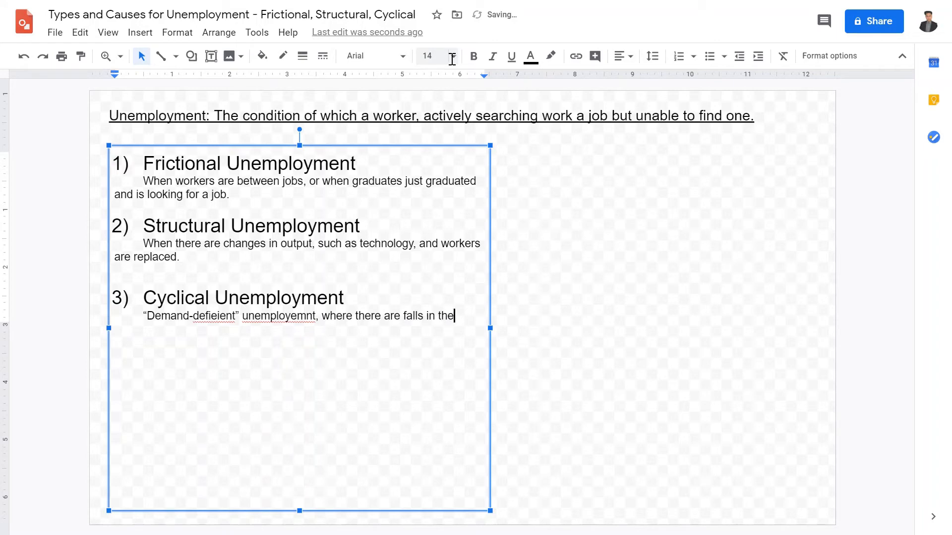
text(Aggregate)
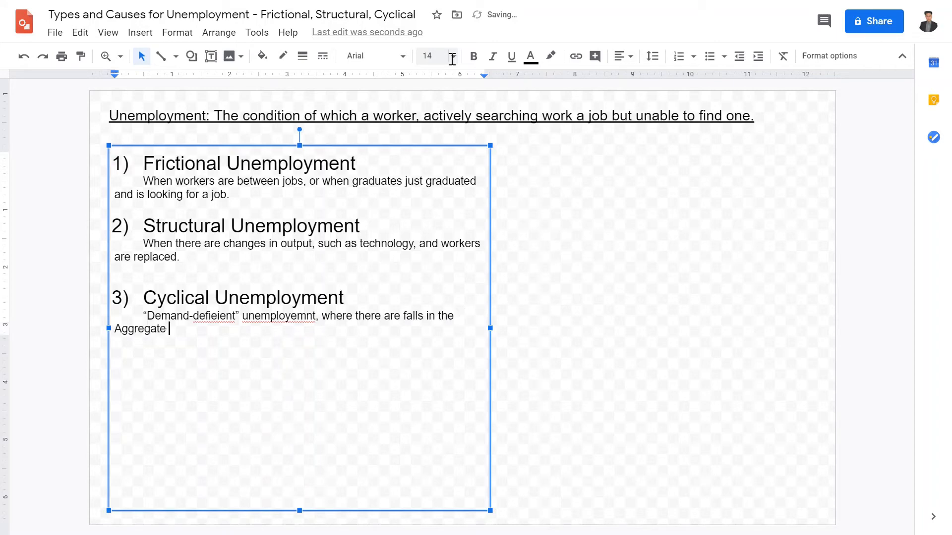
text(demand, and work)
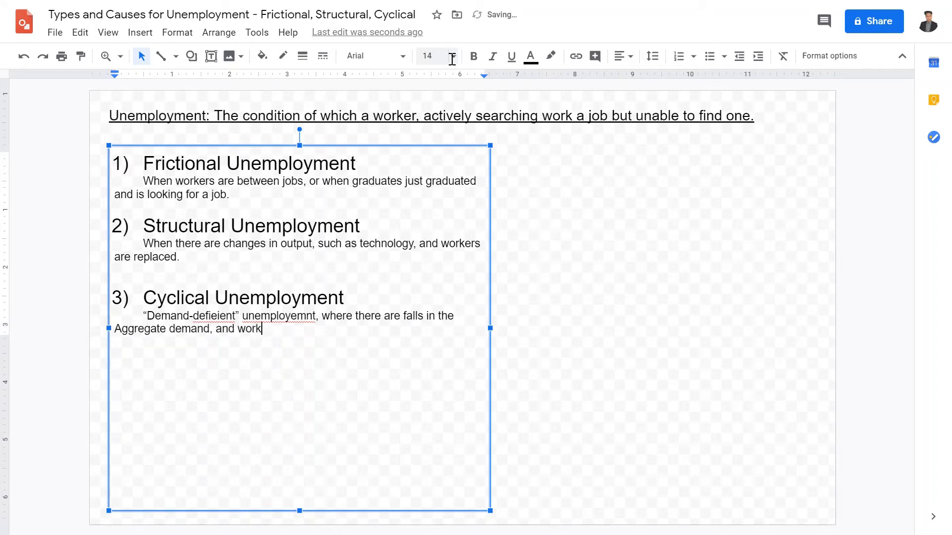
text(ers need to be)
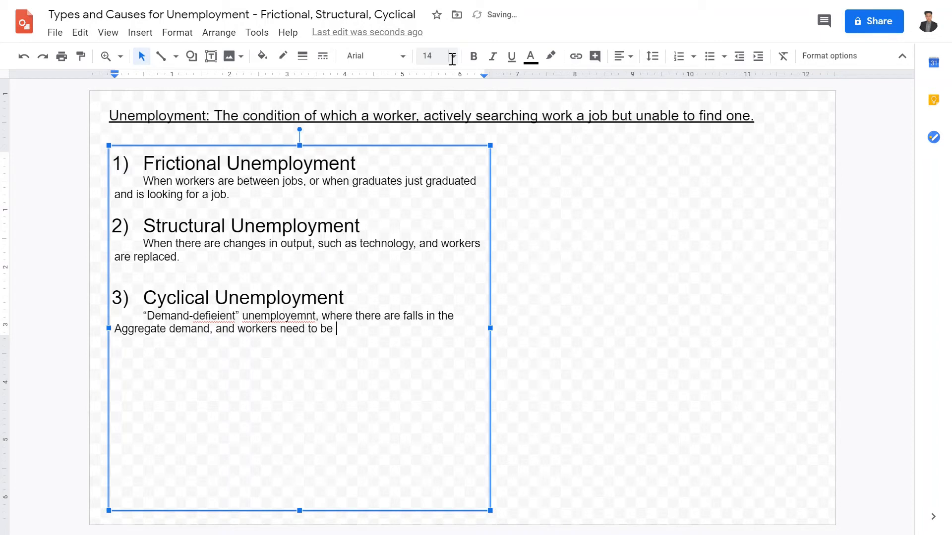
text(layed off as a result.)
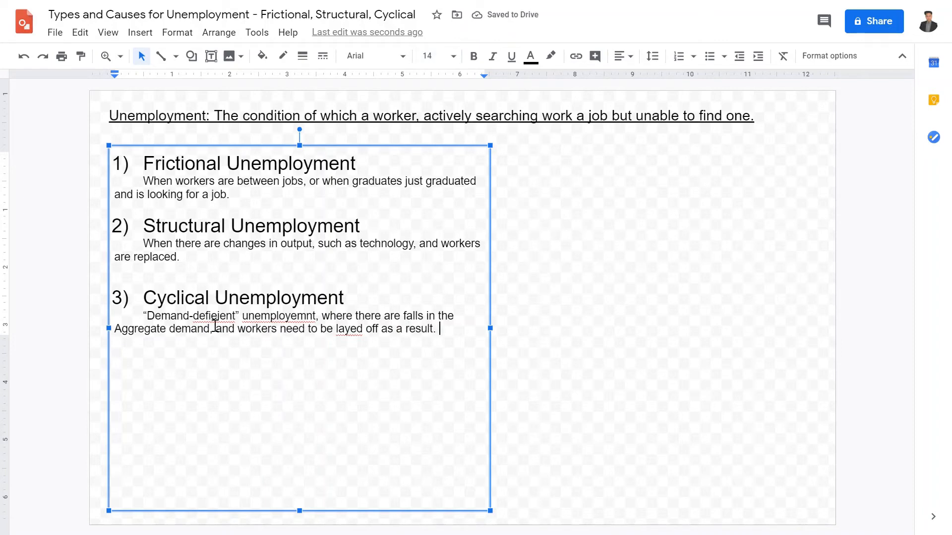
text(deficient)
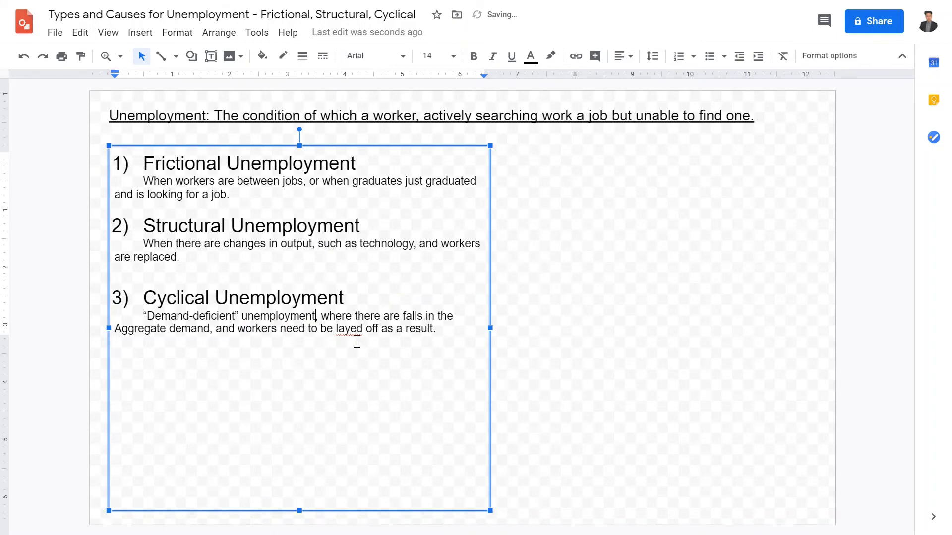
Check 'layed' in the dictionary and retype it as 'laid', then begin a new line.
right_click(356, 328)
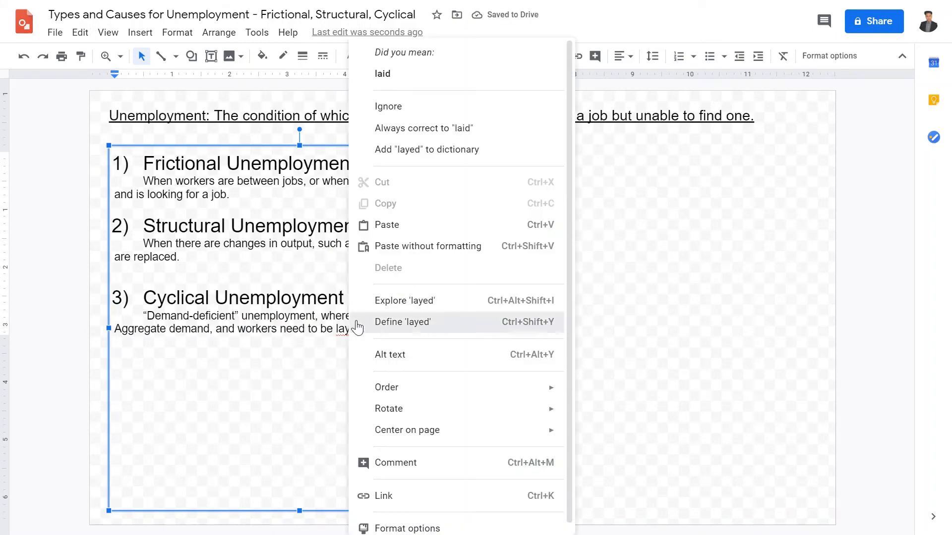
click(402, 322)
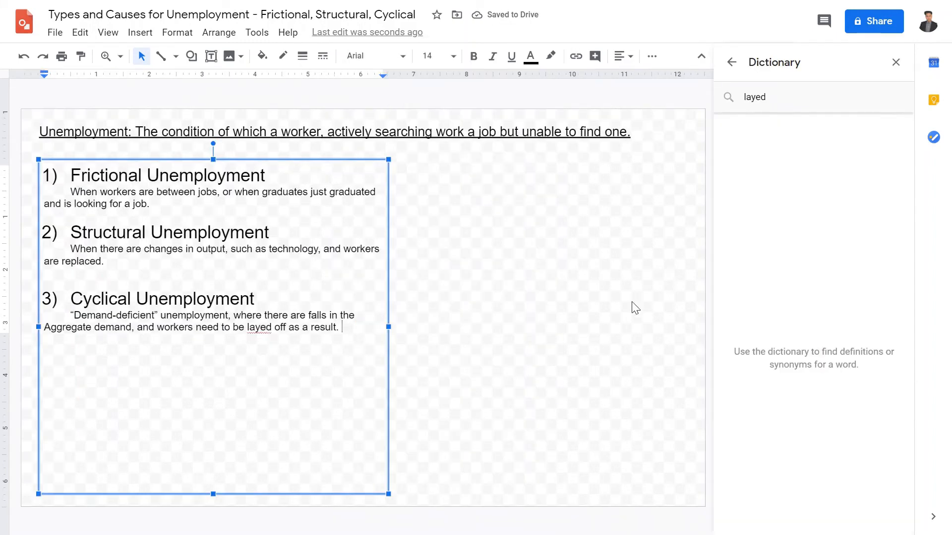
click(895, 62)
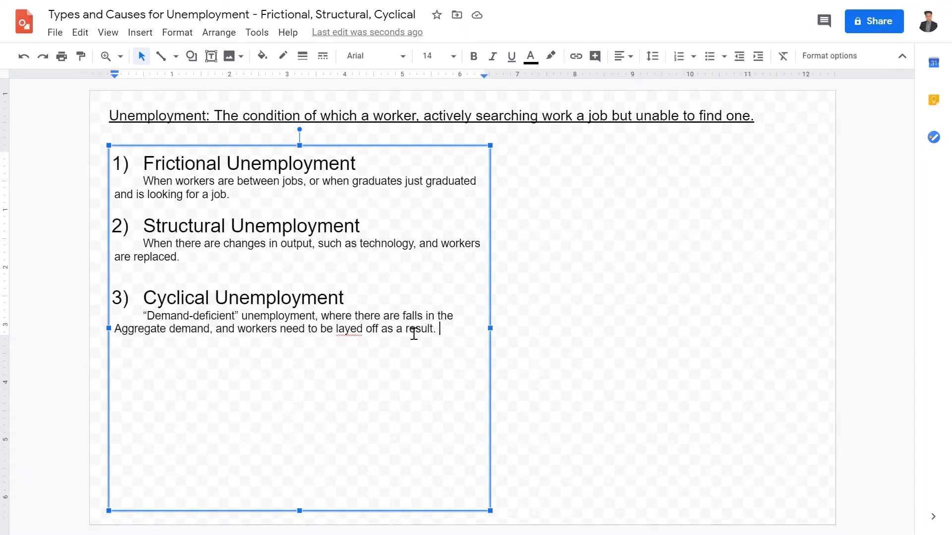
text(laid)
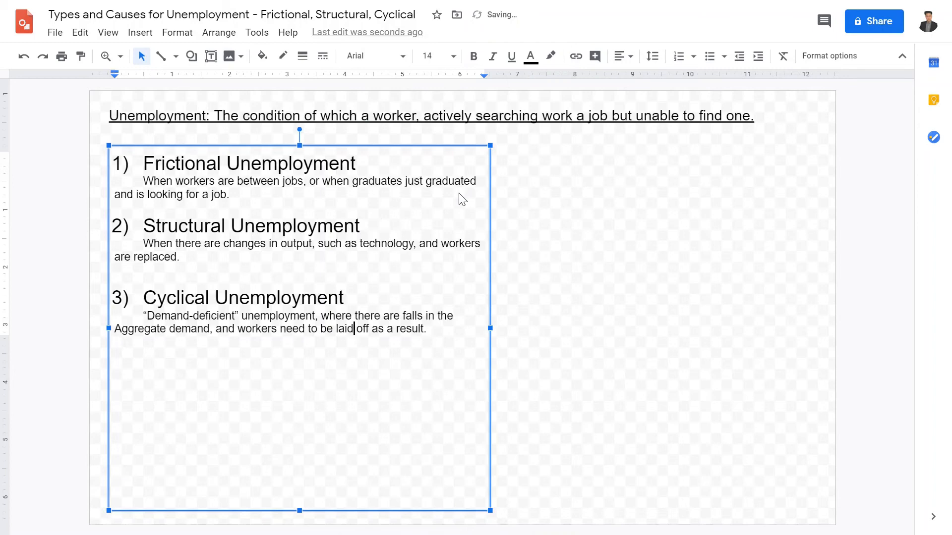
text(Y)
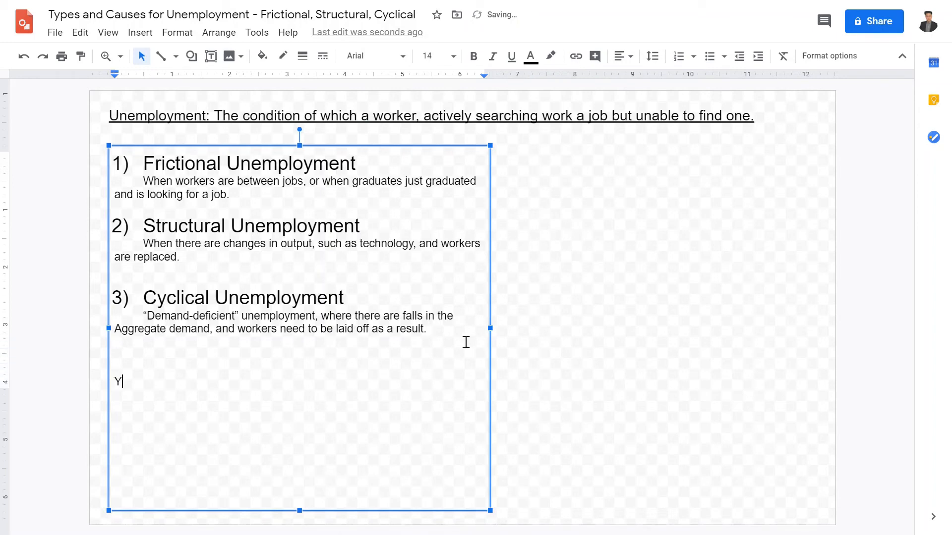
Replace the YFE line with 'Full employment - does not mean 0% unemployment'.
text(FE)
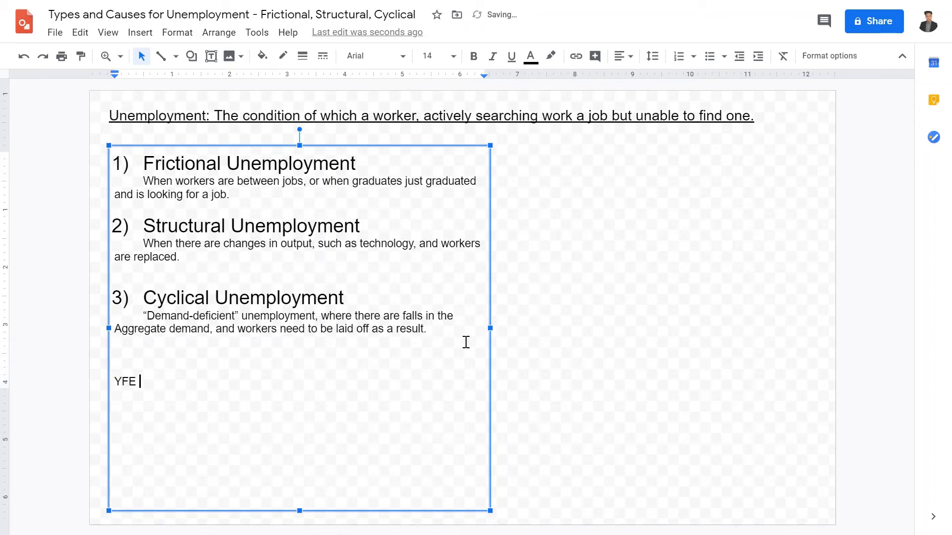
text(=)
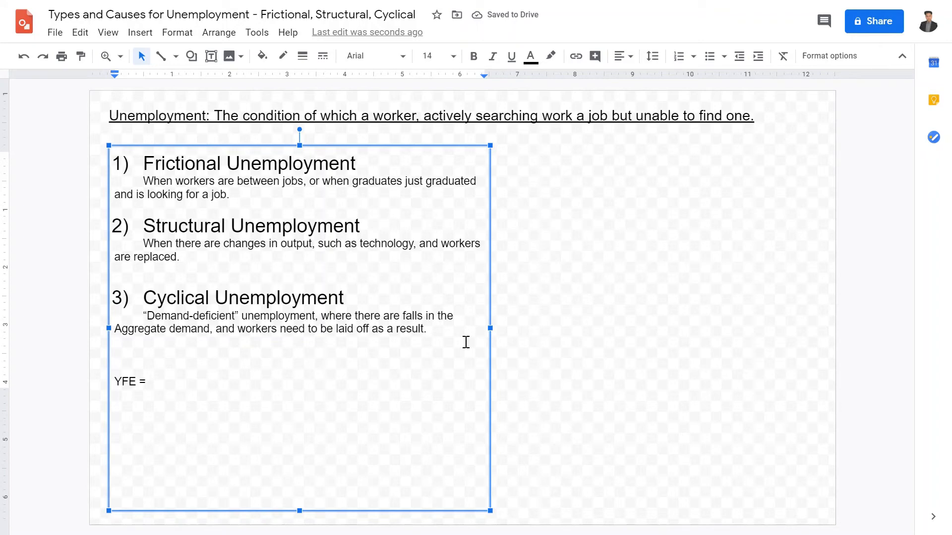
text(l)
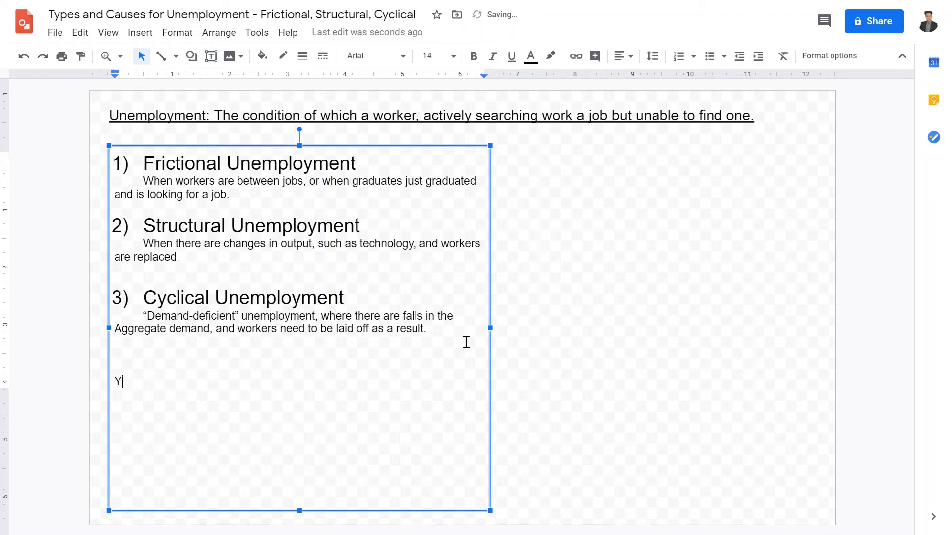
text(Full)
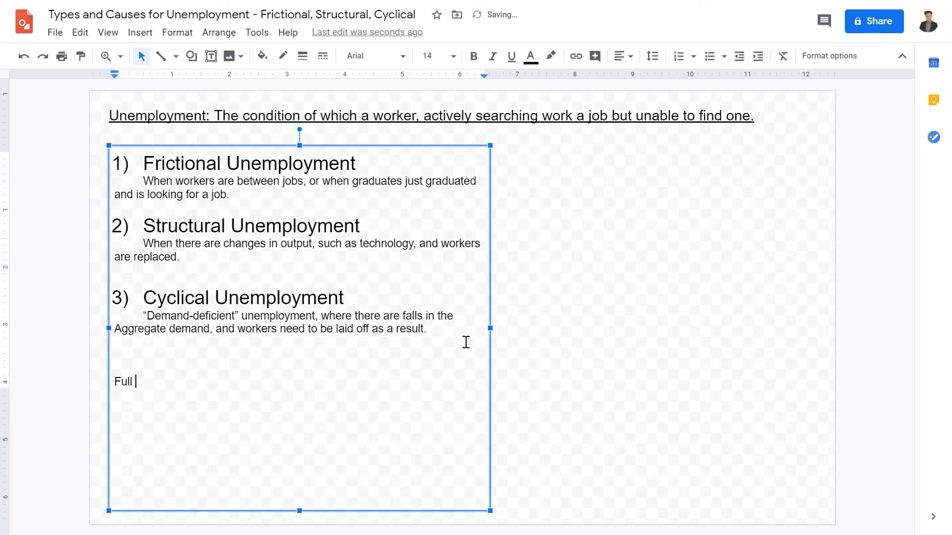
text(employ)
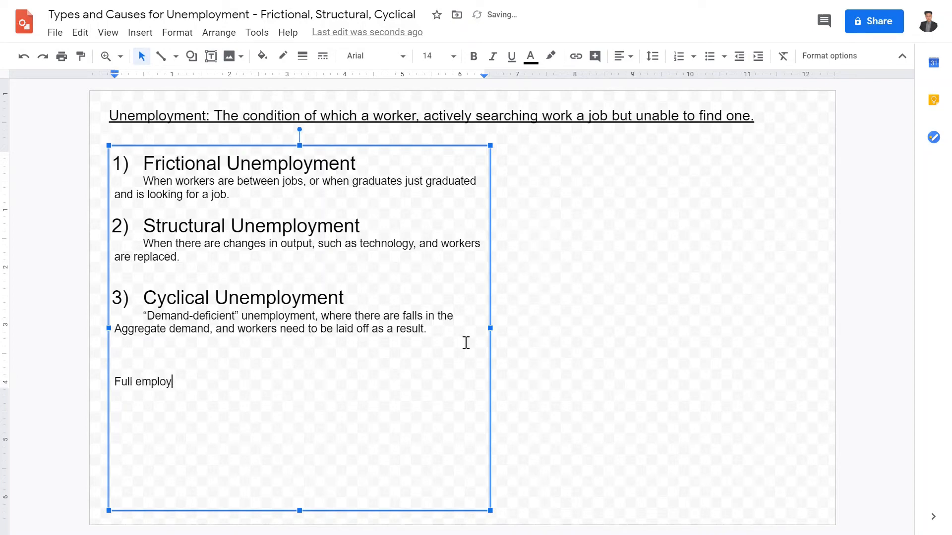
text(ment - does no)
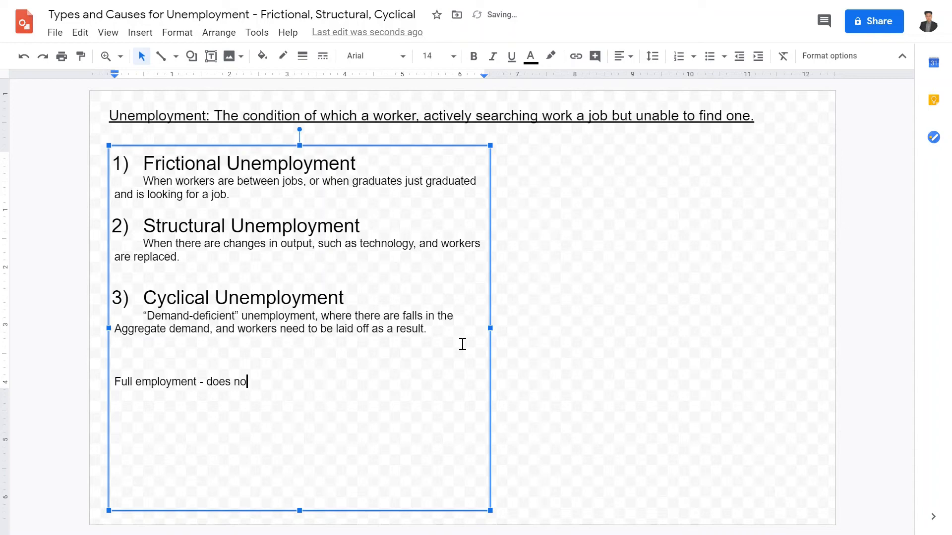
text(t mean 0)
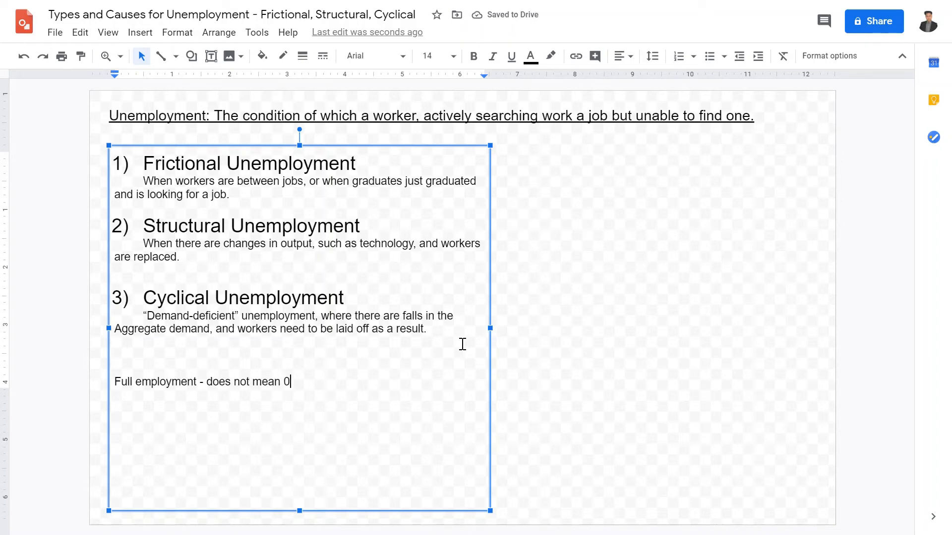
text(% unemployment but)
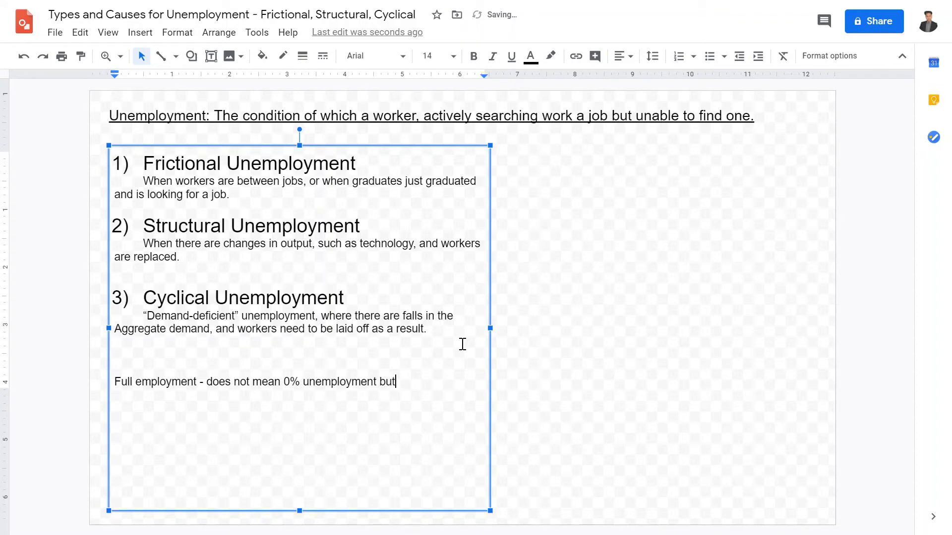
Finish the note: it means a healthy level of unemployment, around 2%-4%.
text(means there is)
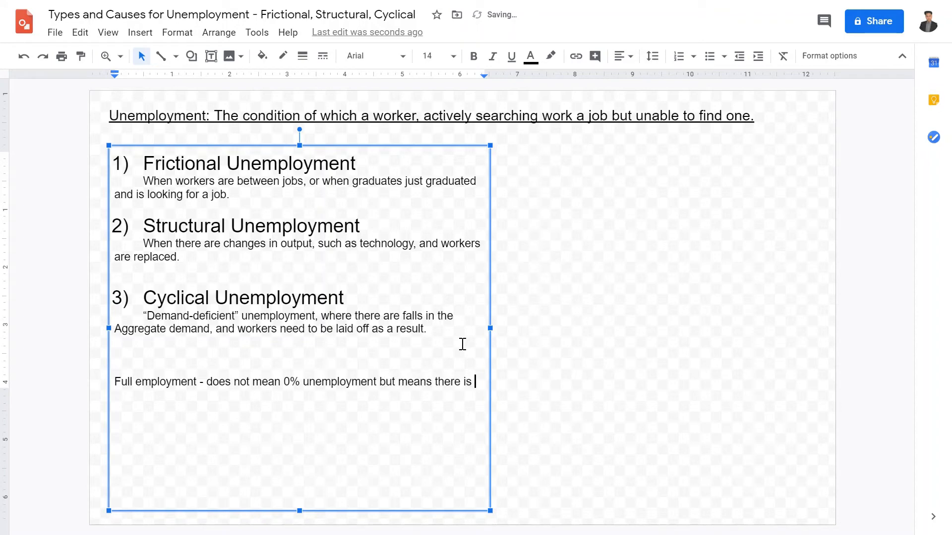
text(a healthy level)
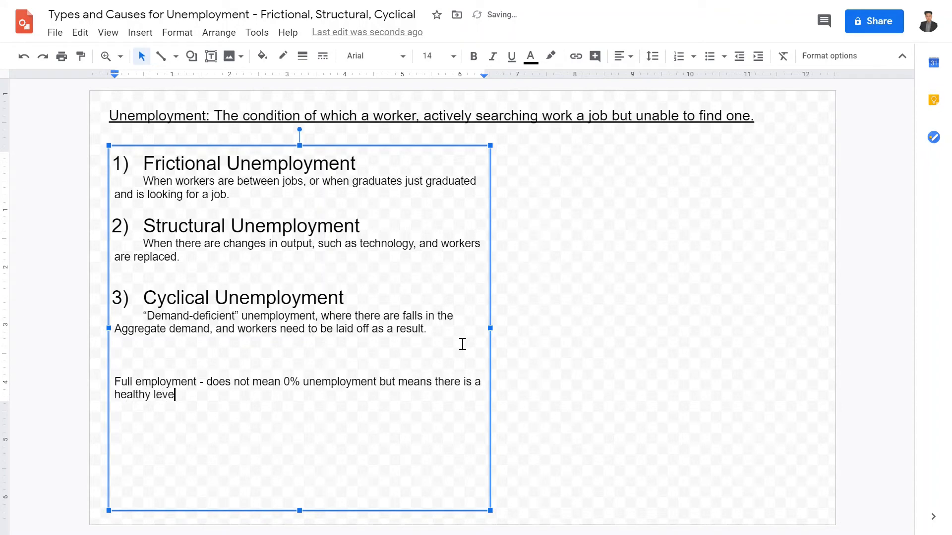
text(of unemployem)
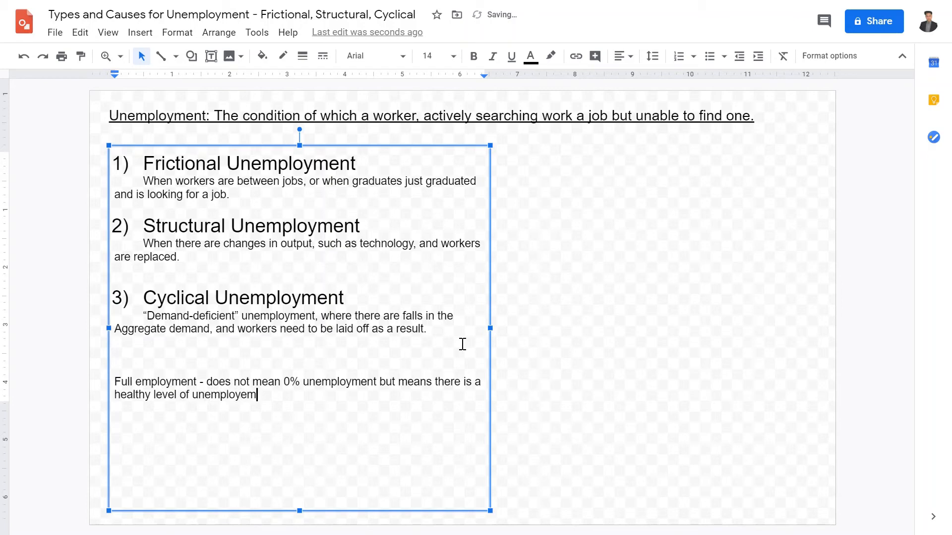
text(ent.)
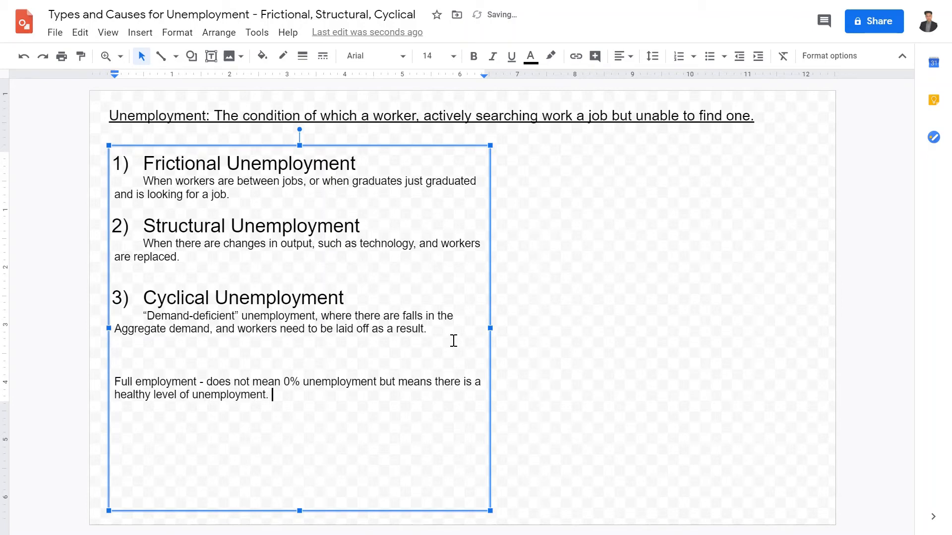
text(Around 4)
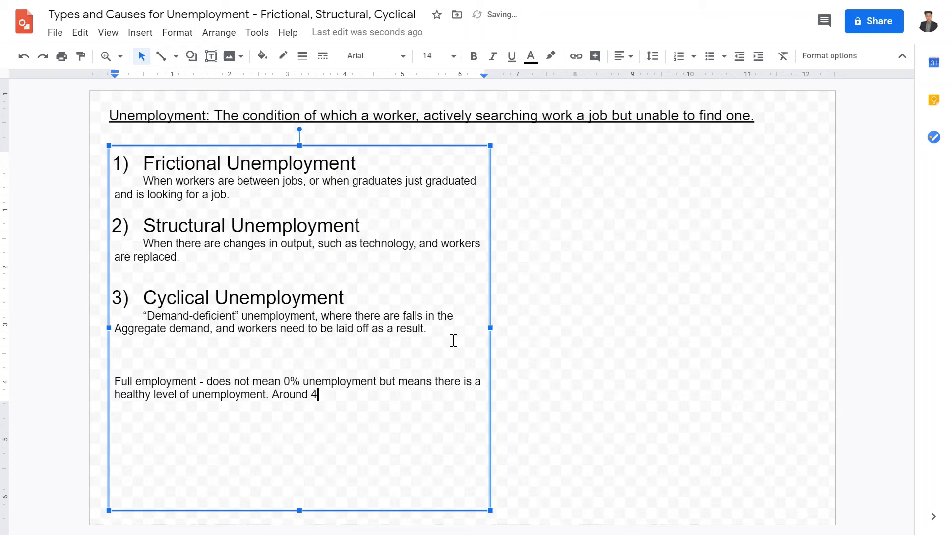
text(-4%)
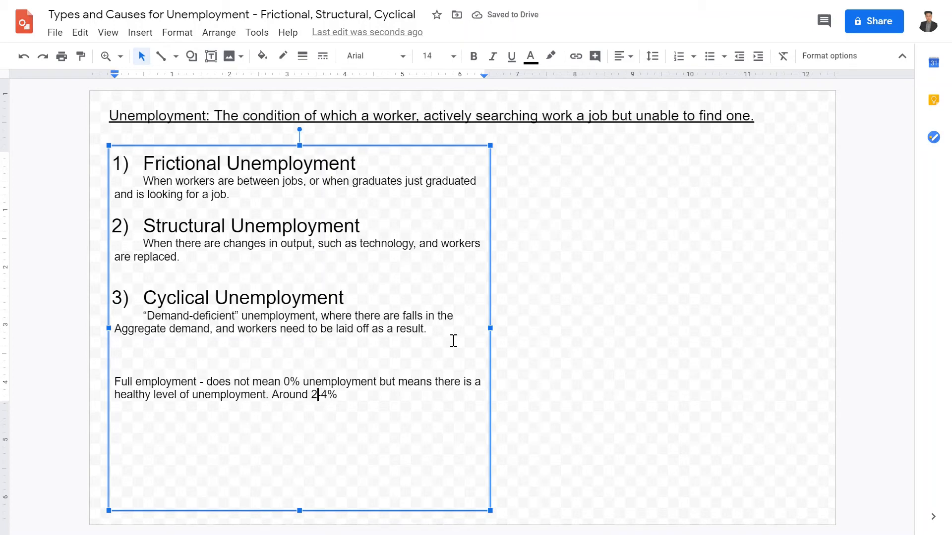
text(%)
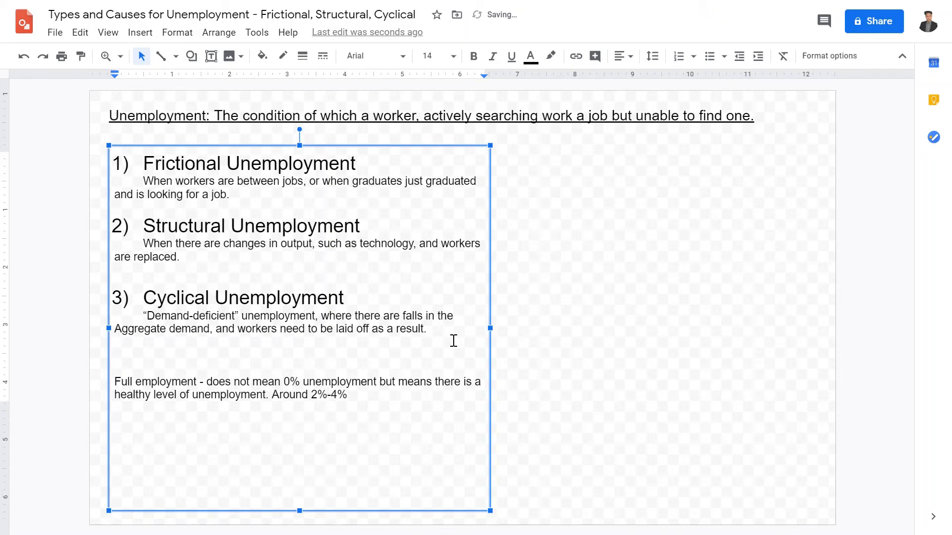
Add an upper-right text box: Unemployment rate = (number of unemployed) / (number in the labor force).
click(633, 400)
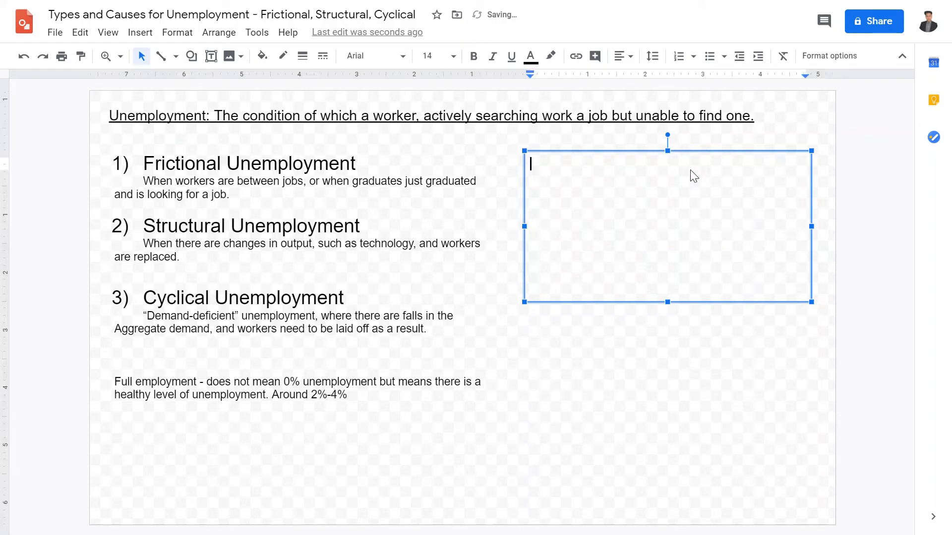
text(Un)
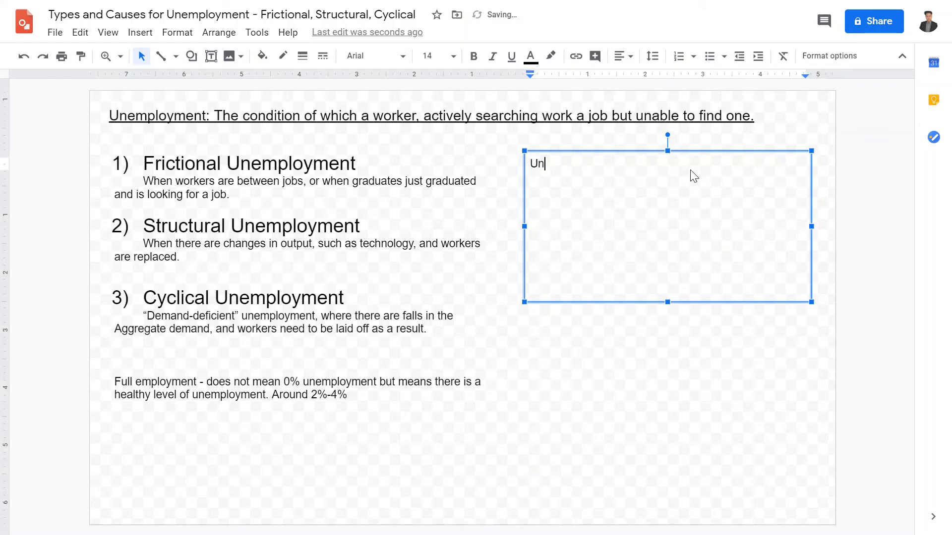
text(employment rate)
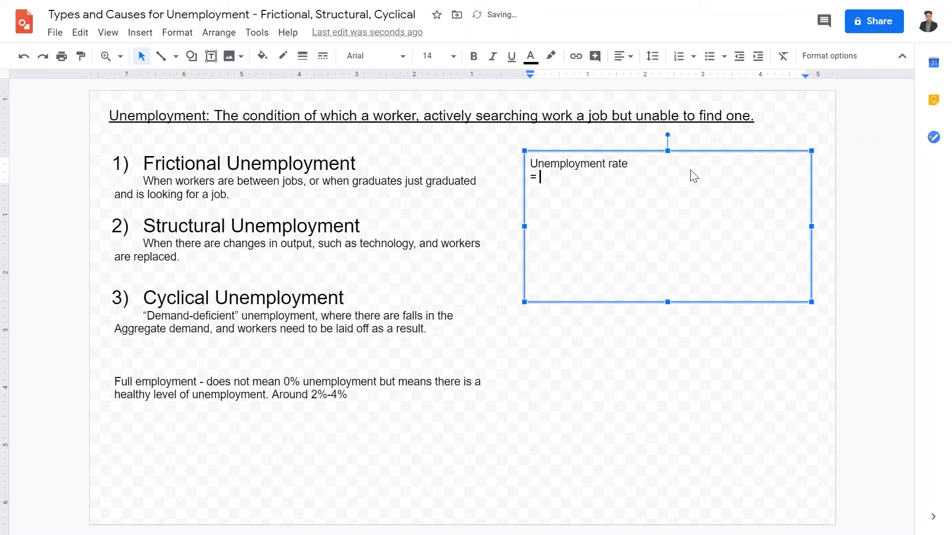
text((Chan)
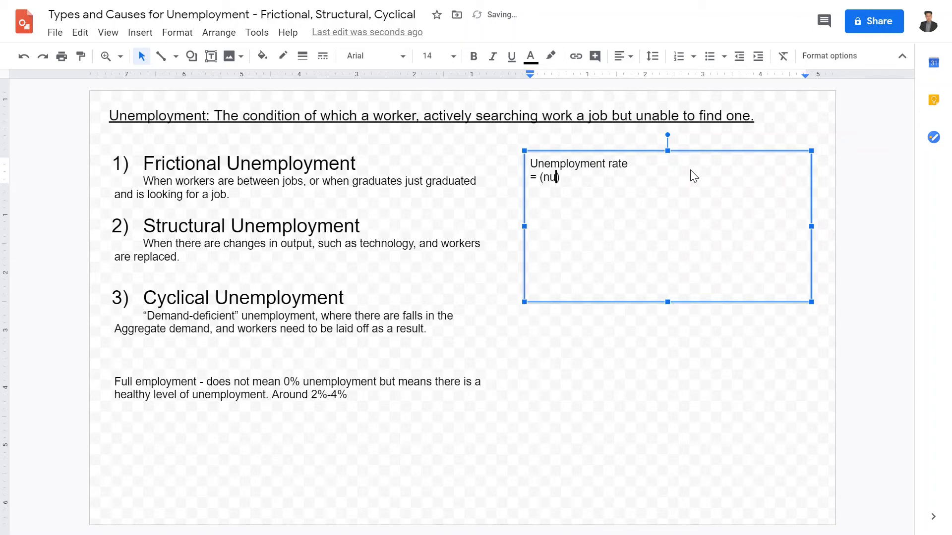
text(mber of unemplo)
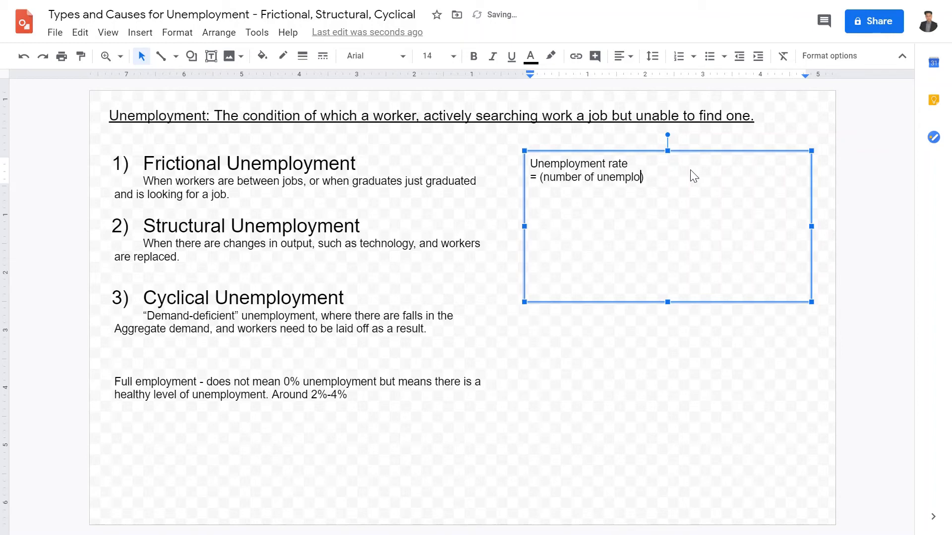
text(yed) /)
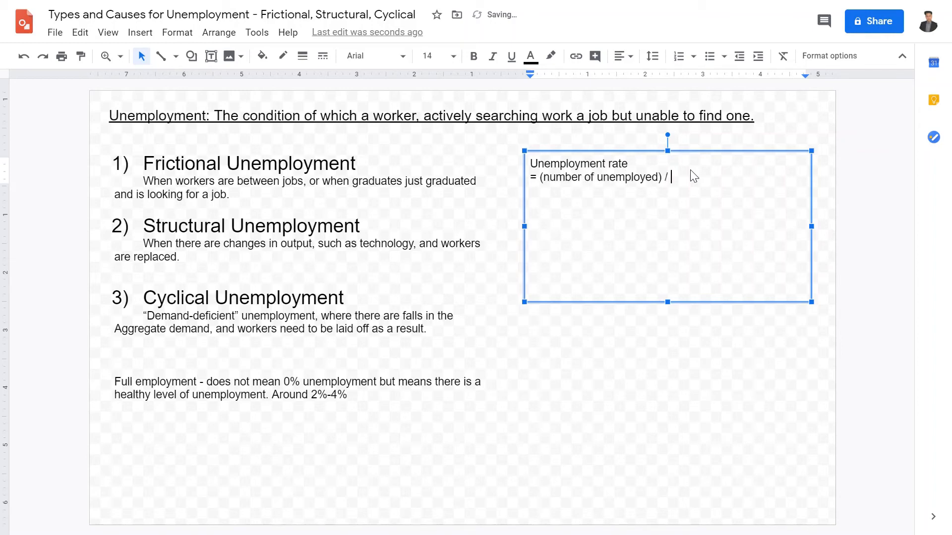
text((u)
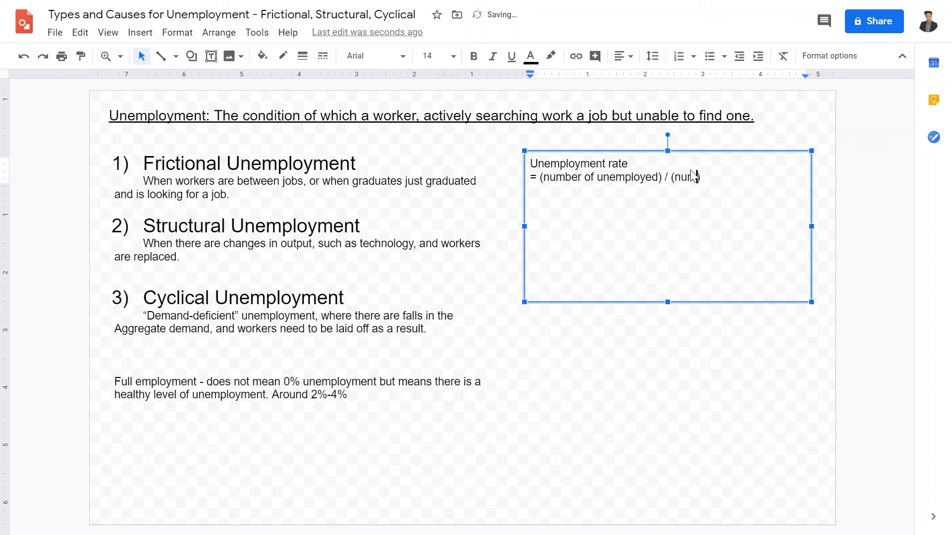
text(mber in the labor force)
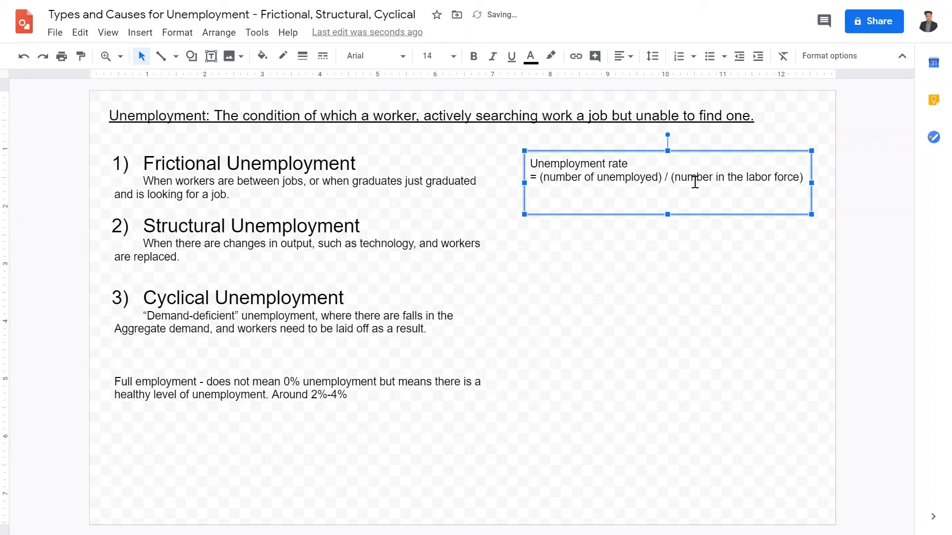
mouse_move(578, 190)
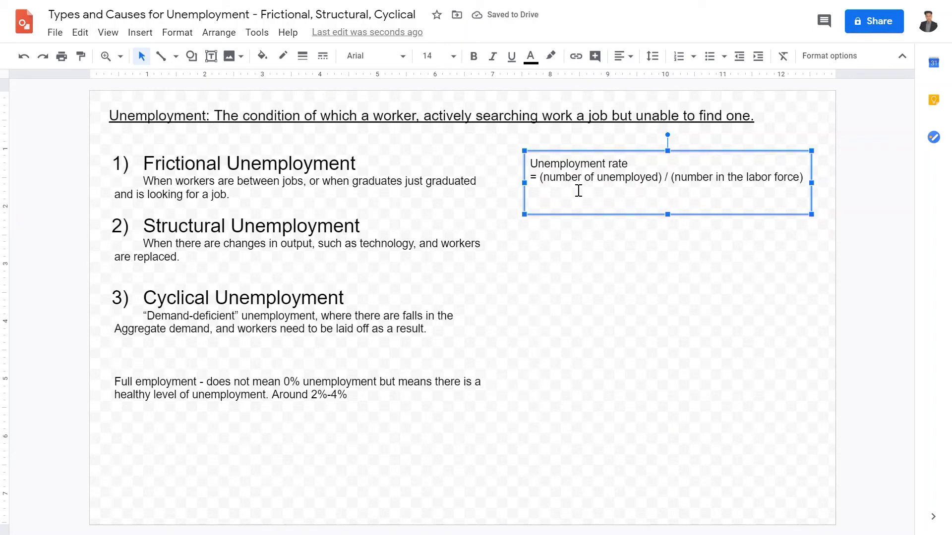
Finish the formula box so it trims to fit its two lines.
click(648, 399)
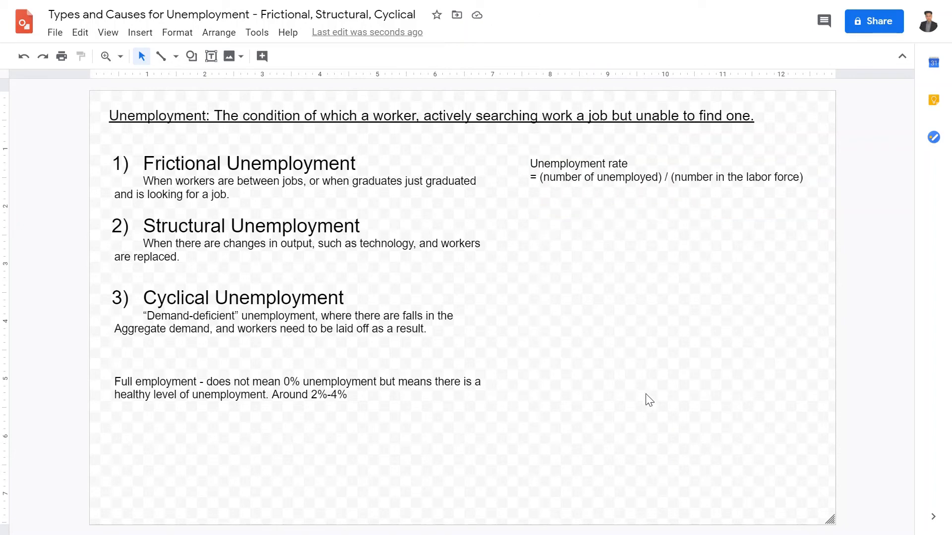
mouse_move(65, 75)
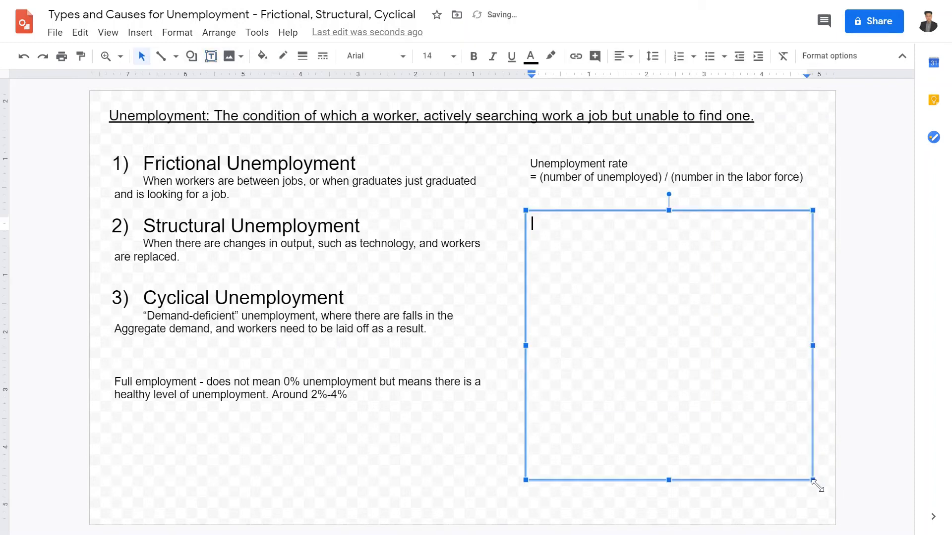
Write 'Causes:' with Frictional unemployment - between jobs and seeking jobs, fixing the spelling.
text(Causes)
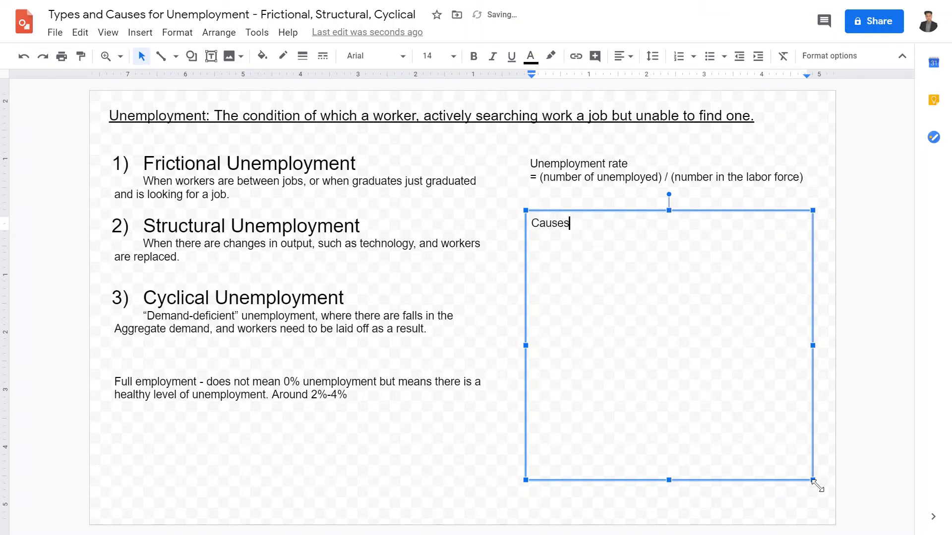
text(:)
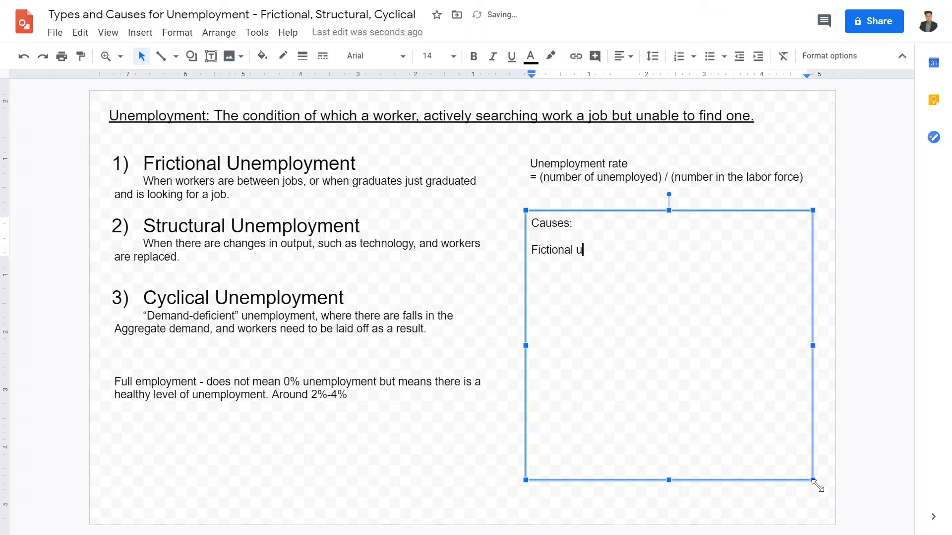
text(nemployent)
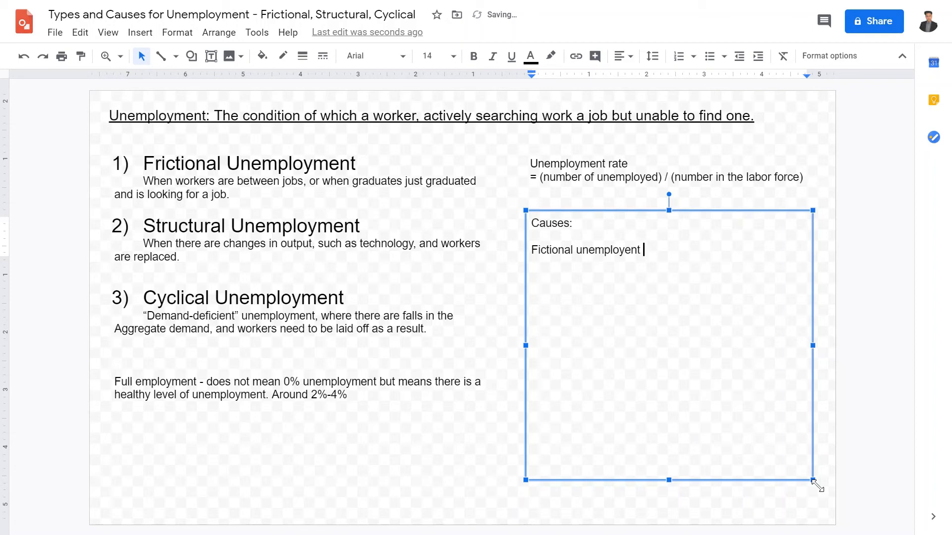
text(-)
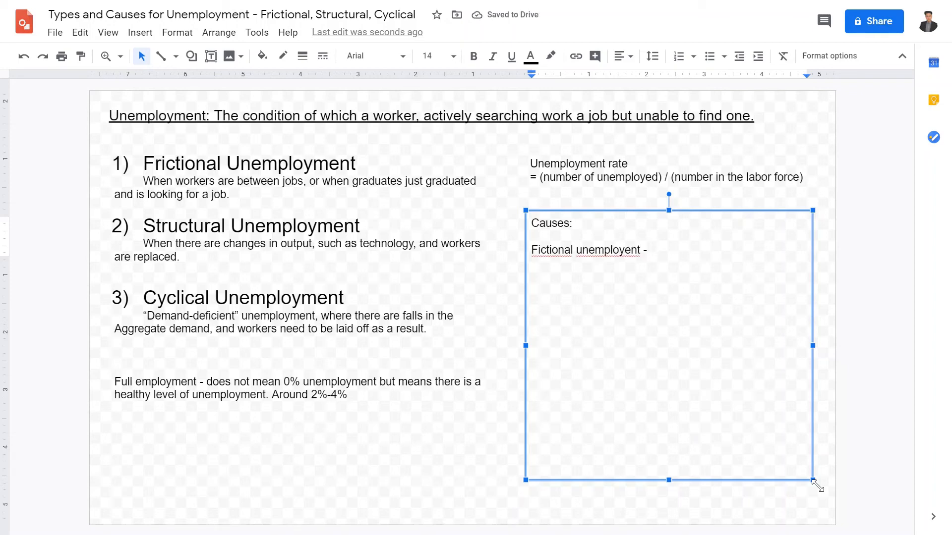
text(between)
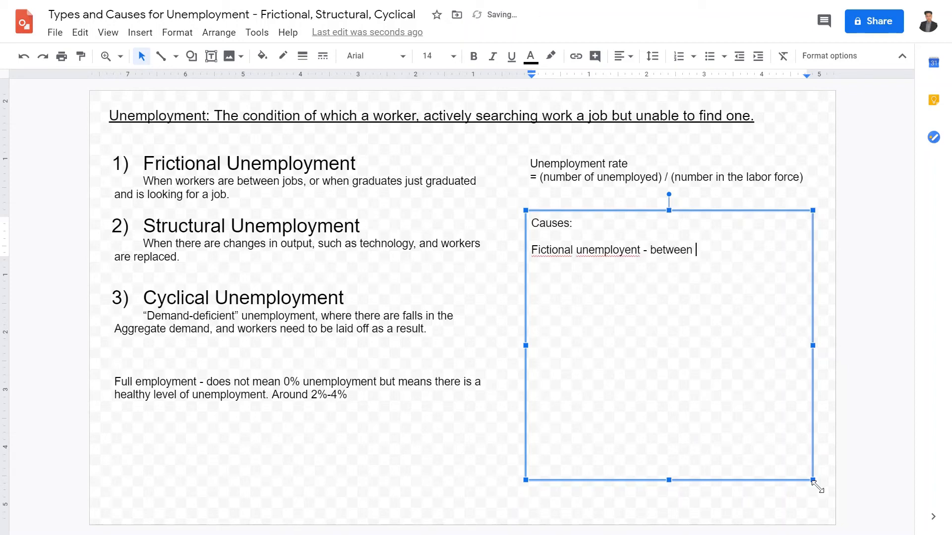
text(jobs, and seeki)
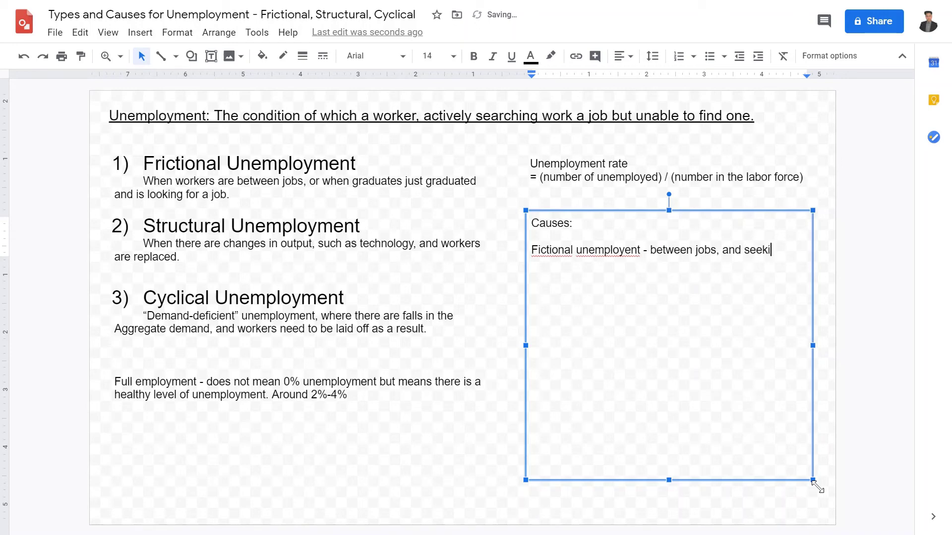
text(ng for jobs,)
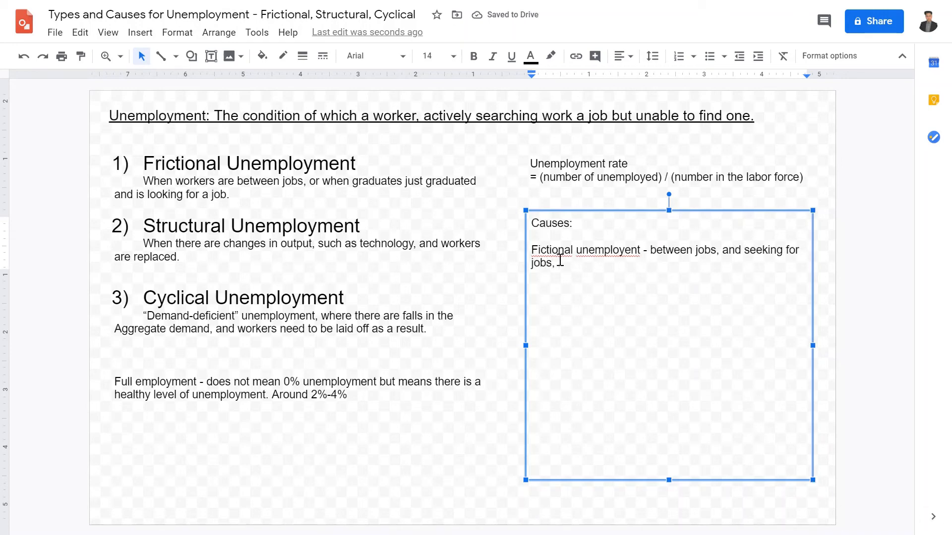
right_click(583, 249)
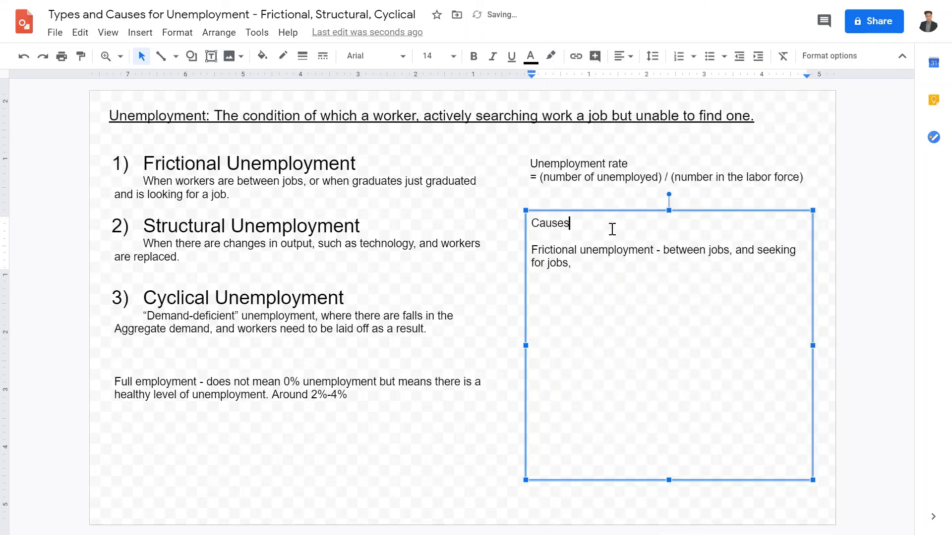
Retitle the heading to 'Causes / solutions:' and add 'increasing information'.
text(/ solutions:)
click(664, 256)
text( inc)
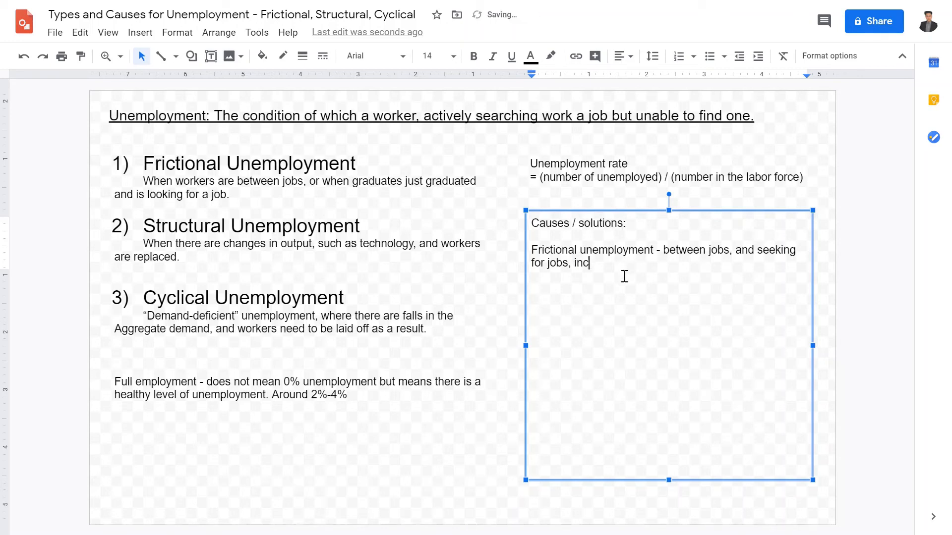
text(reasing information)
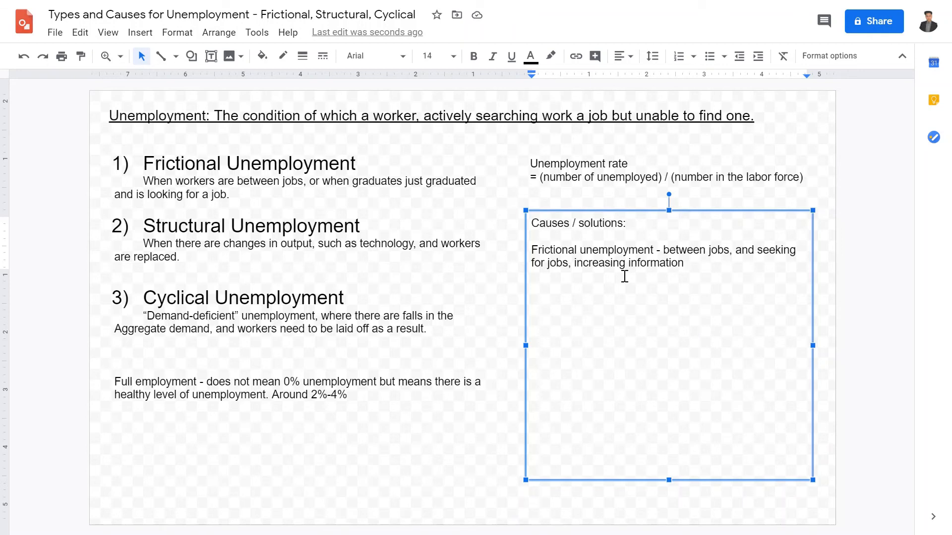
Write 'Structural unemployment - technology, globalization' as the entry's causes.
text(St)
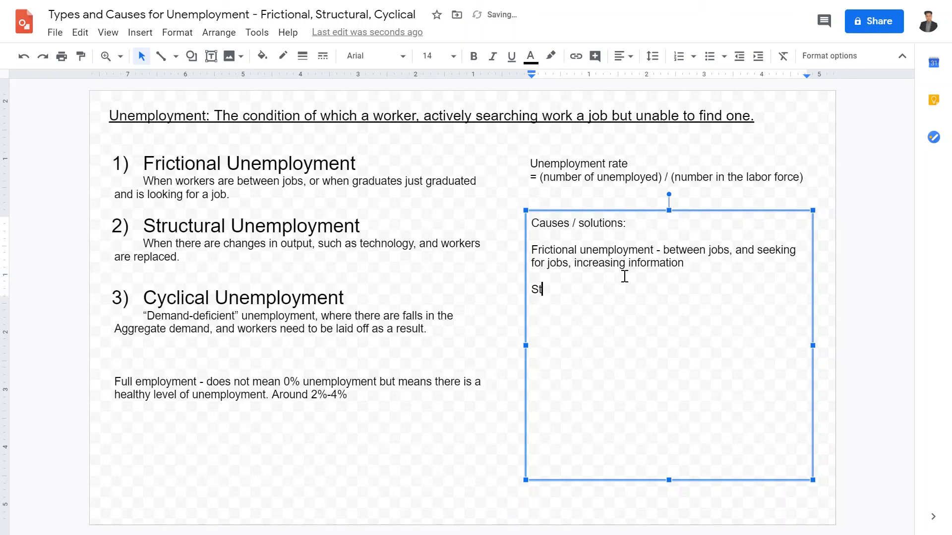
text(uctural u)
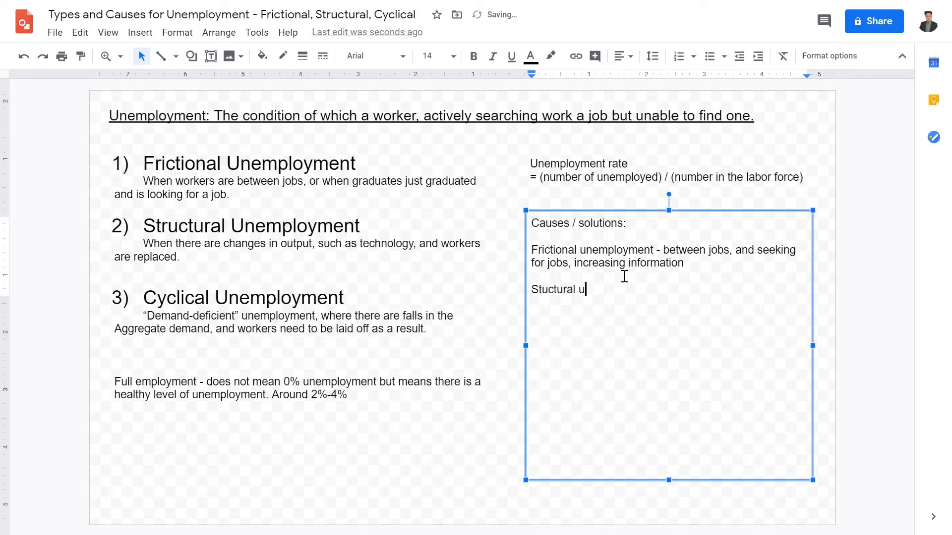
text(employe)
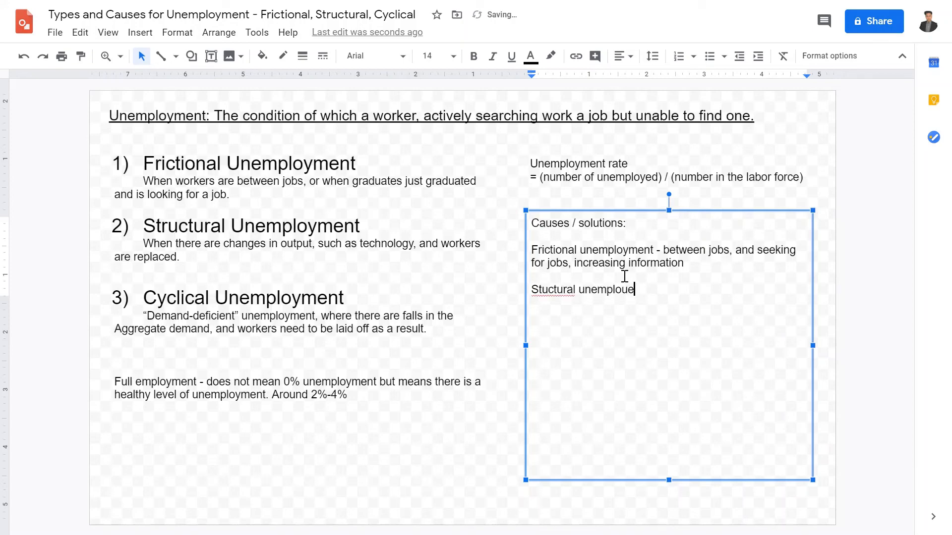
text(ment)
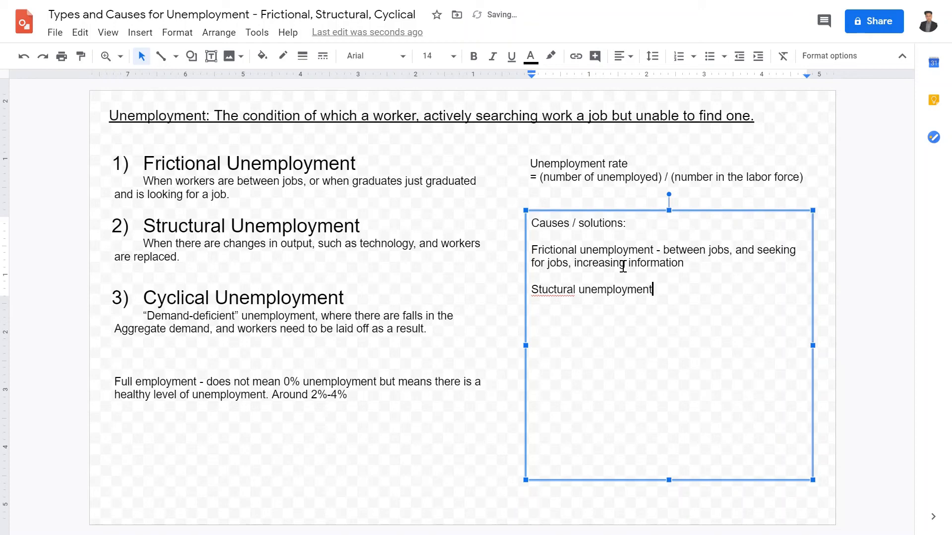
text(-)
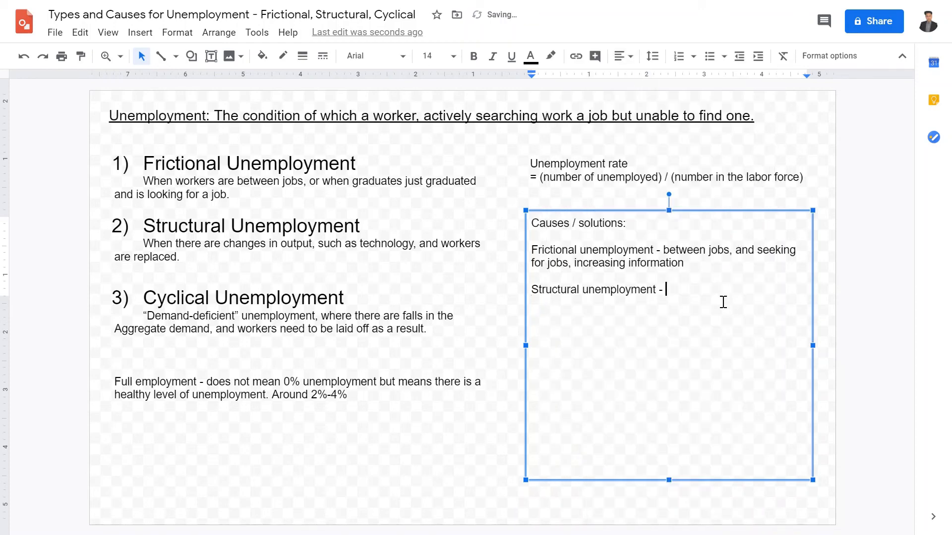
text(technol)
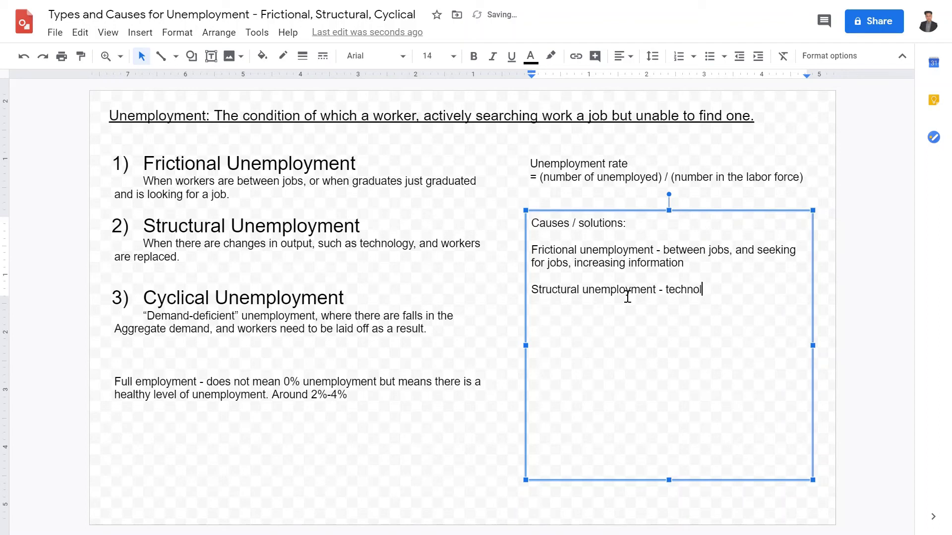
text(ogy,)
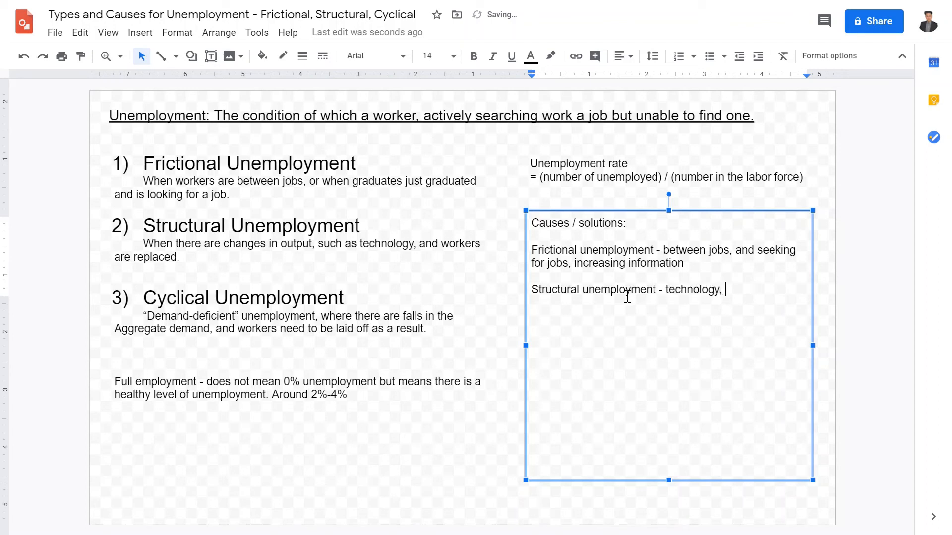
text(globali)
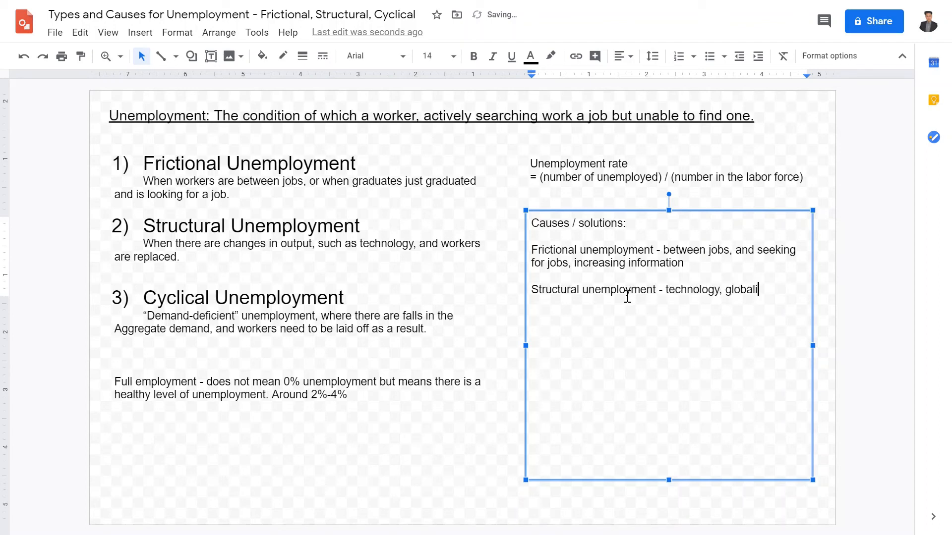
text(zaion)
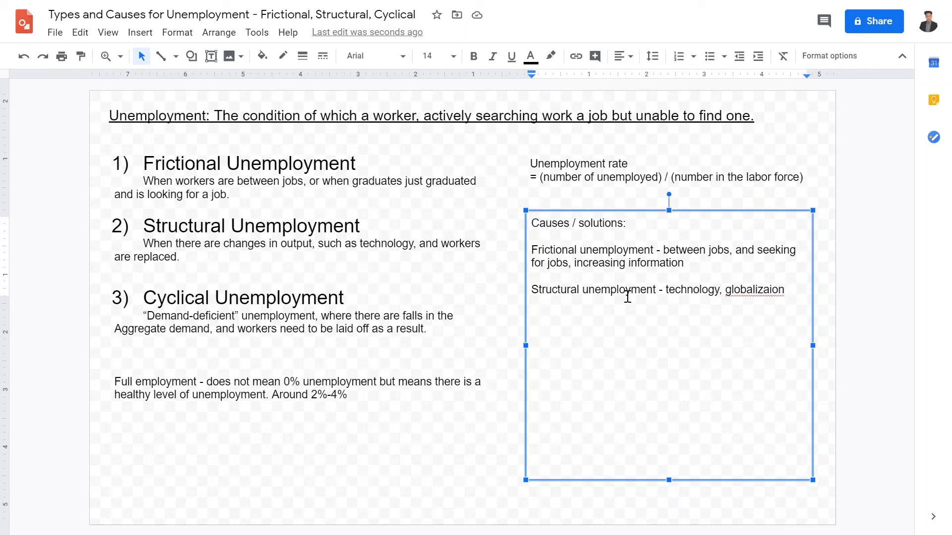
mouse_move(762, 302)
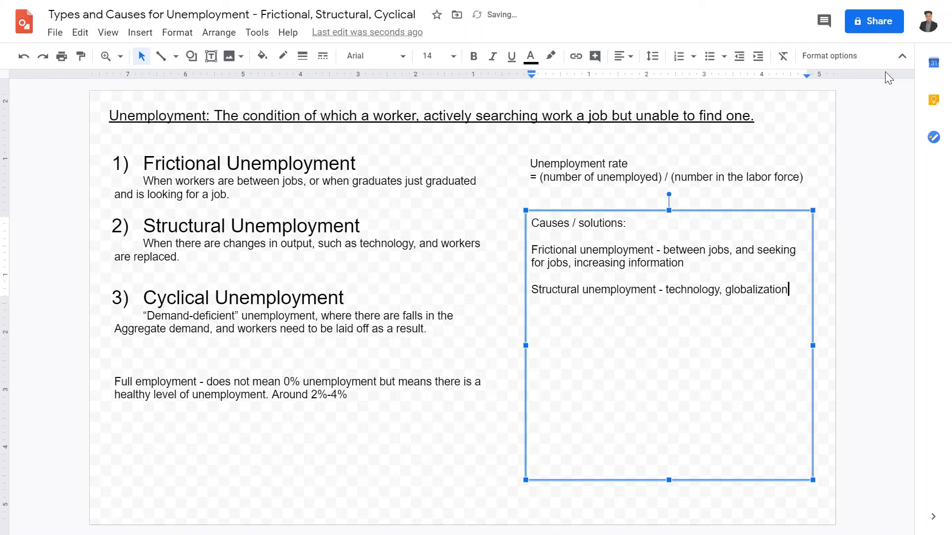
Continue with 'training, ... potential solutions to structural unemployment' as its solutions.
text(,)
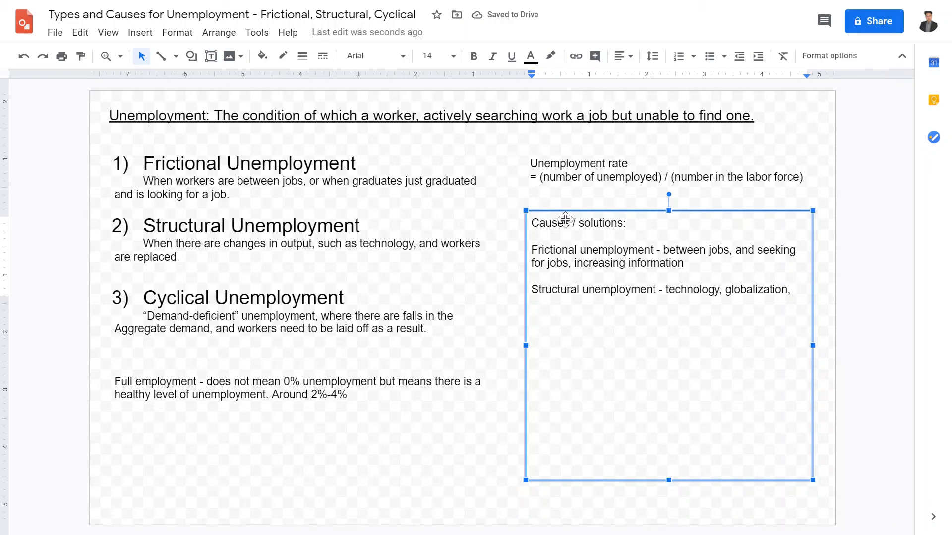
text(training, and education are)
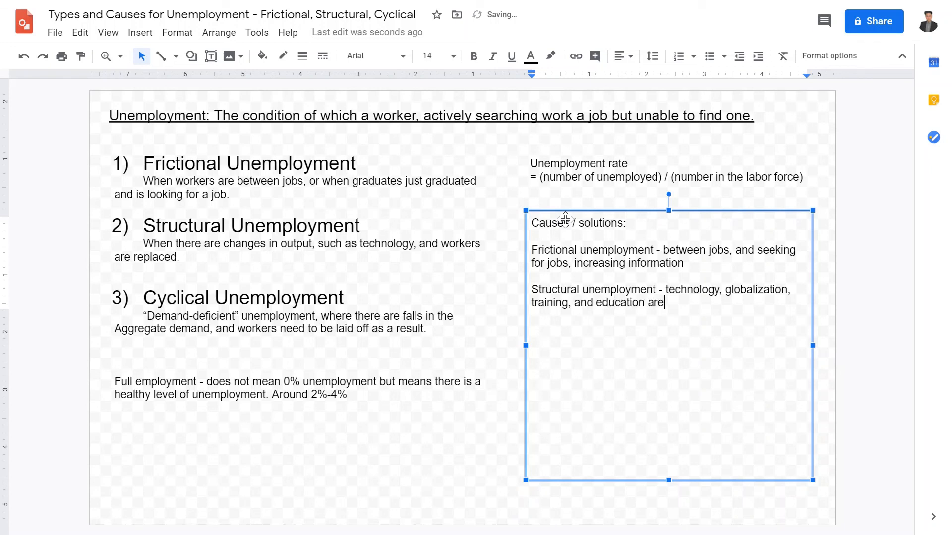
text(p)
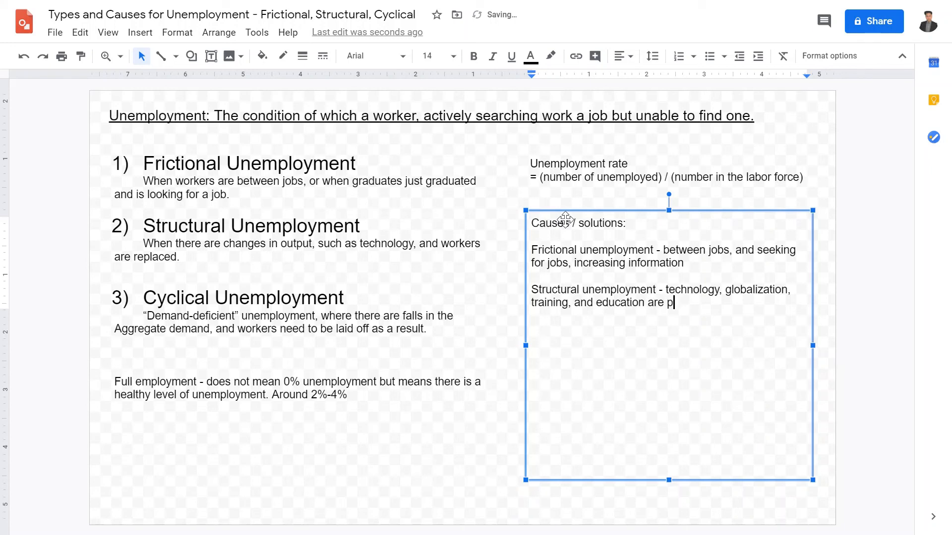
text(otential solut)
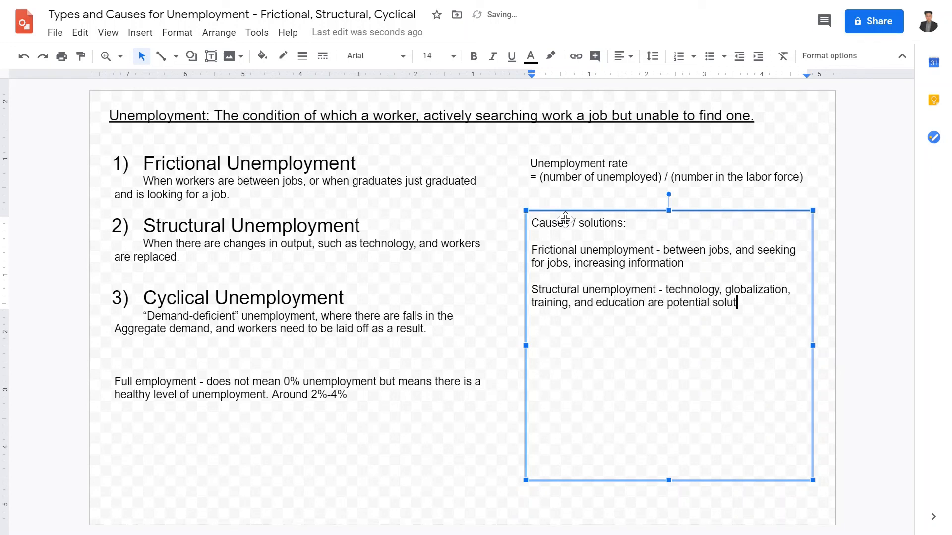
text(ions to structural unemployment.)
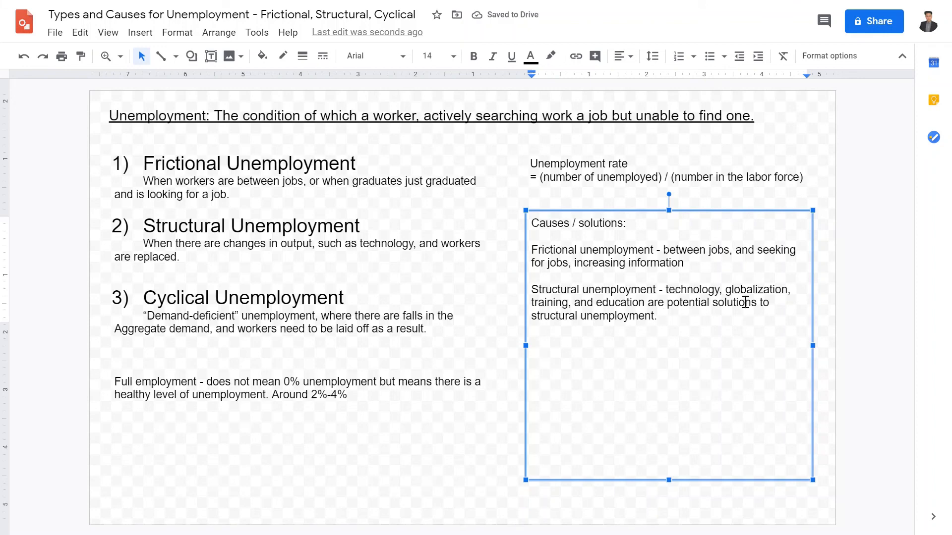
Write 'Cyclical unemployment - demand deficiency, solution is to increase aggregate demand.' with 'aggregate' spelled correctly.
text(cy)
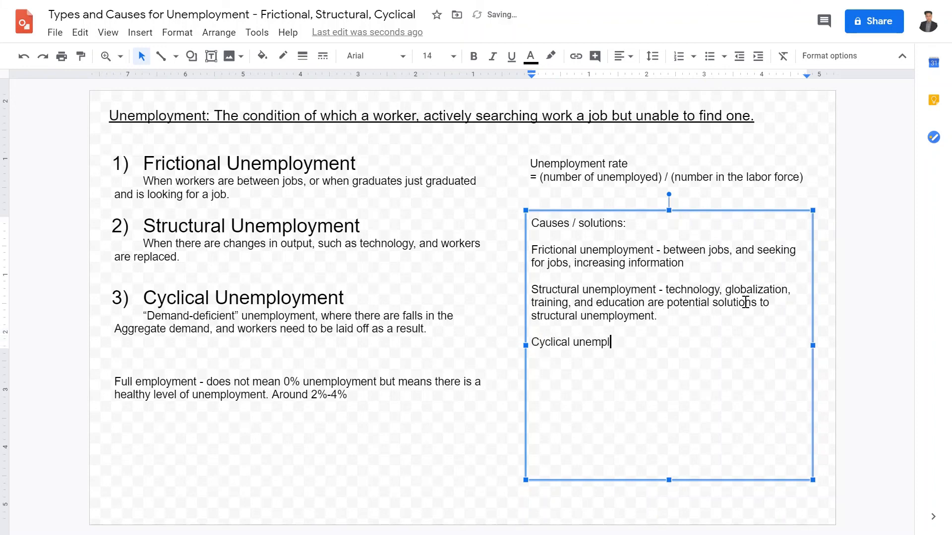
text(oyent -)
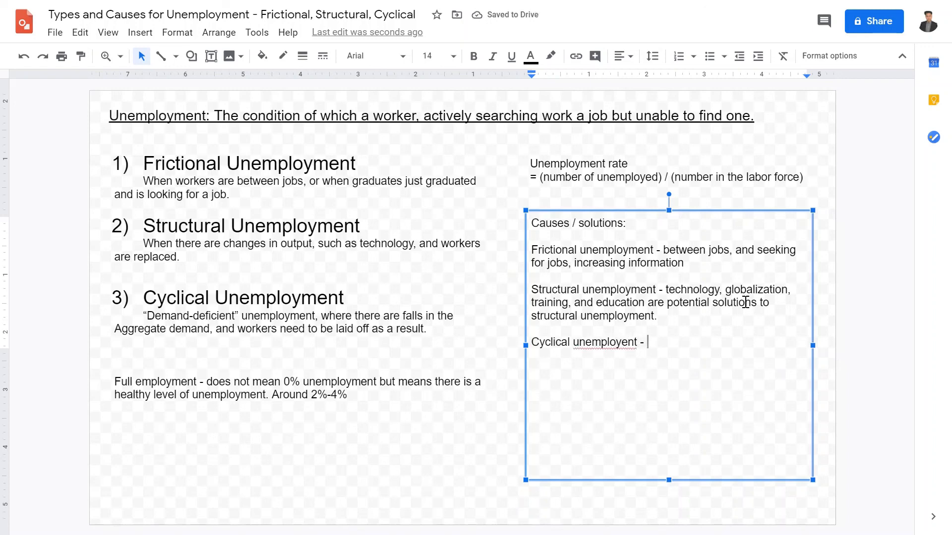
text(demand defici)
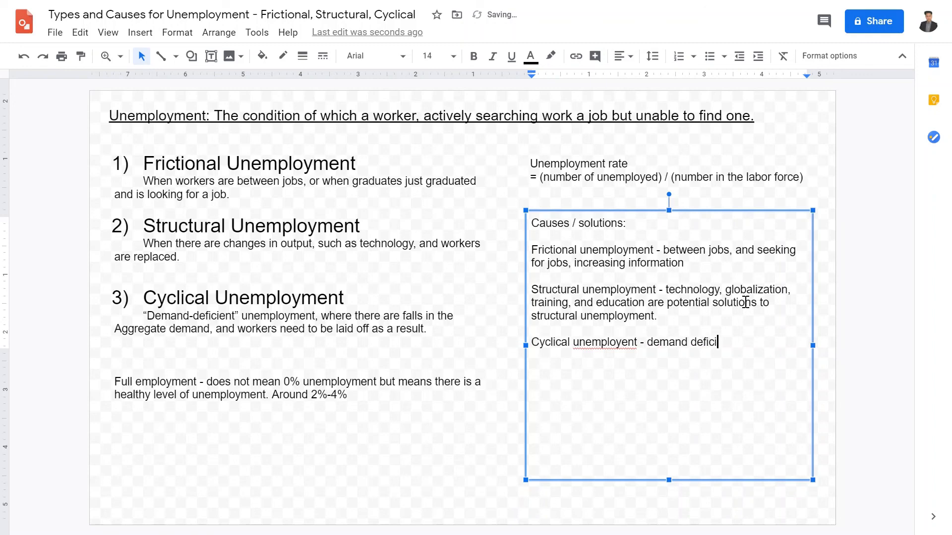
text(ency,)
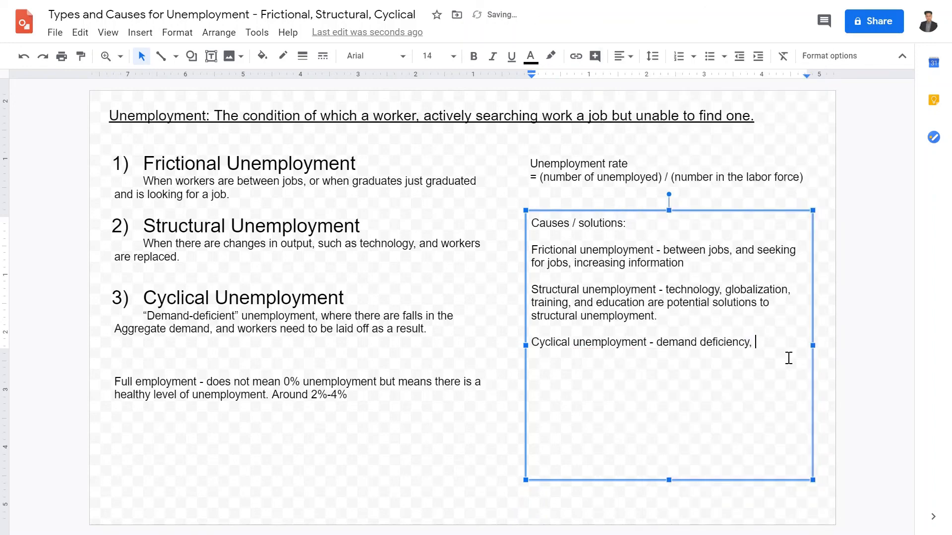
text(solution is to)
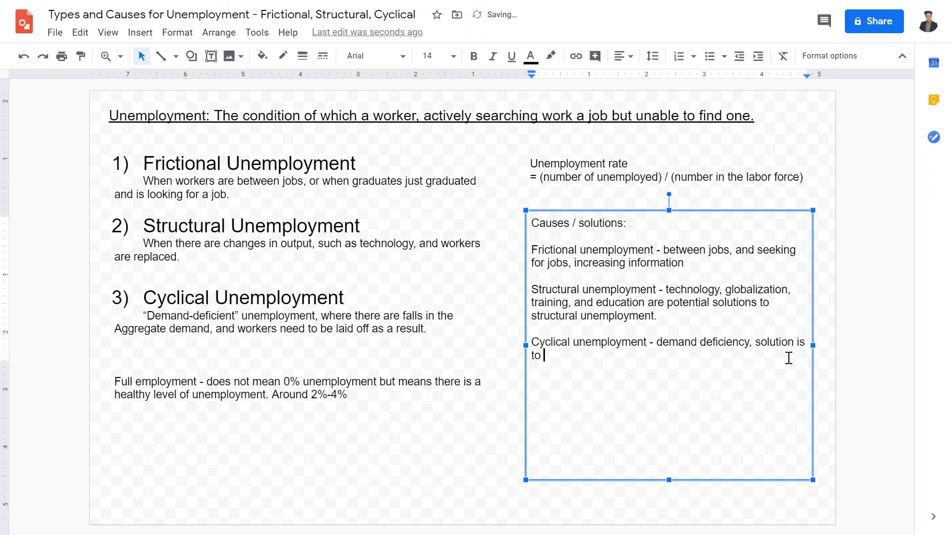
text(increase)
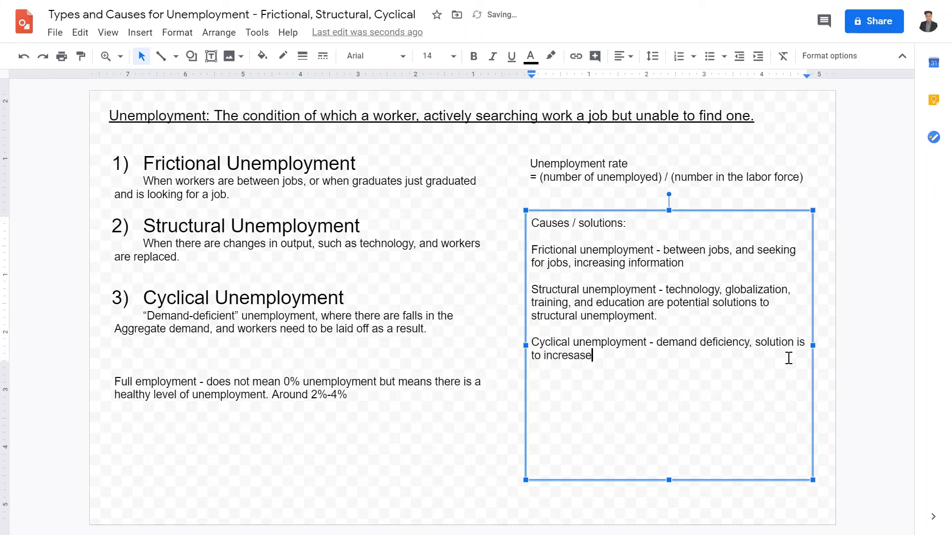
text(aggra)
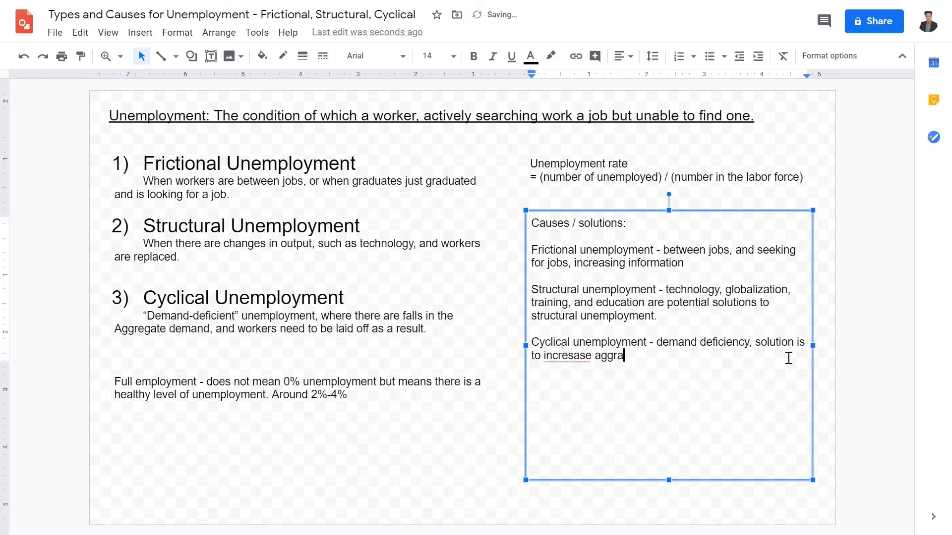
text(gate dema)
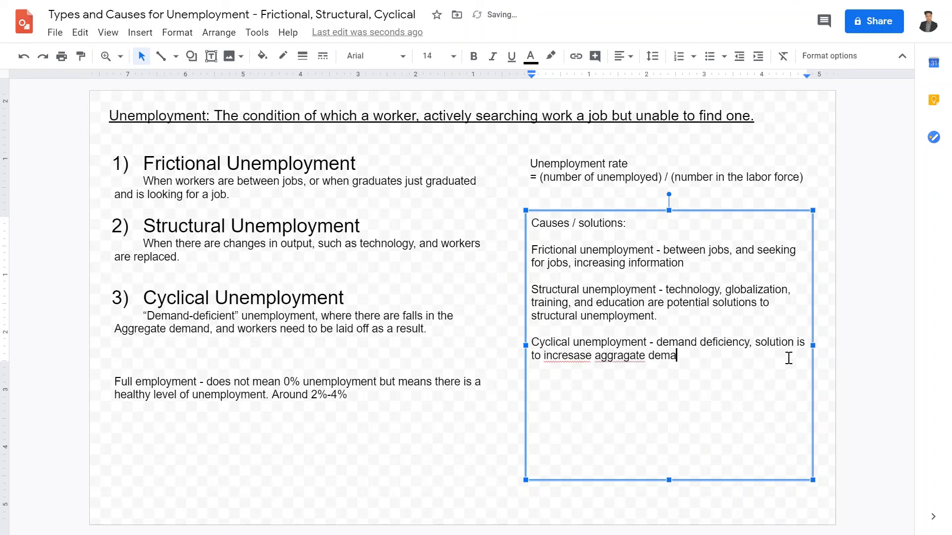
text(nd.)
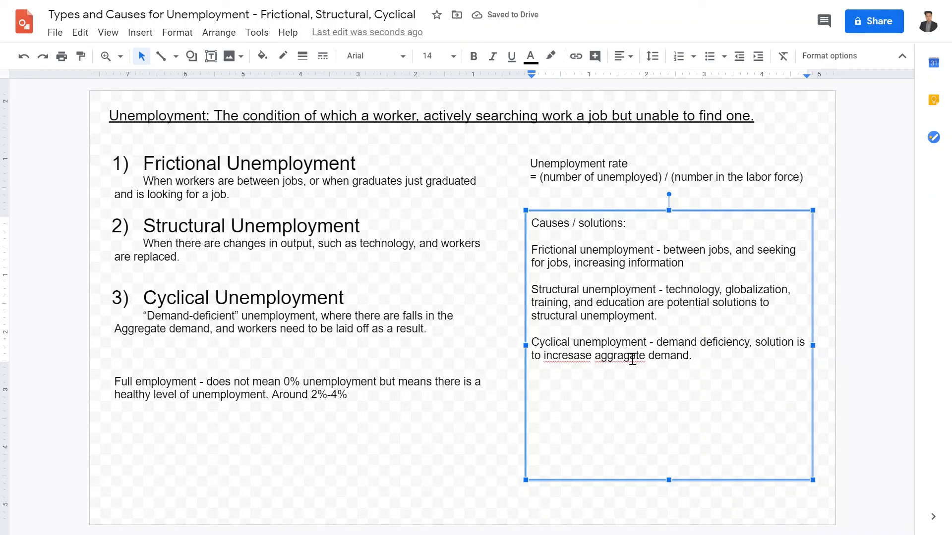
text(aggregate)
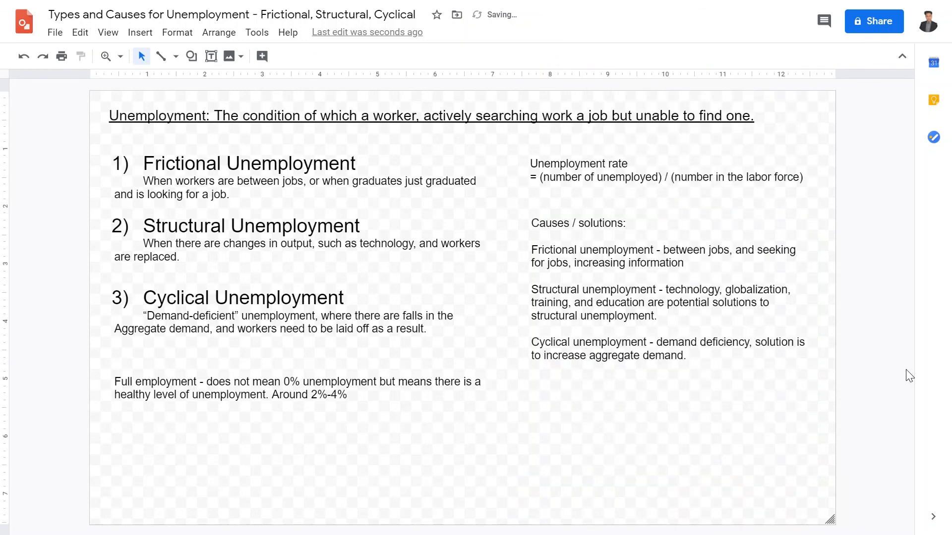
mouse_move(827, 294)
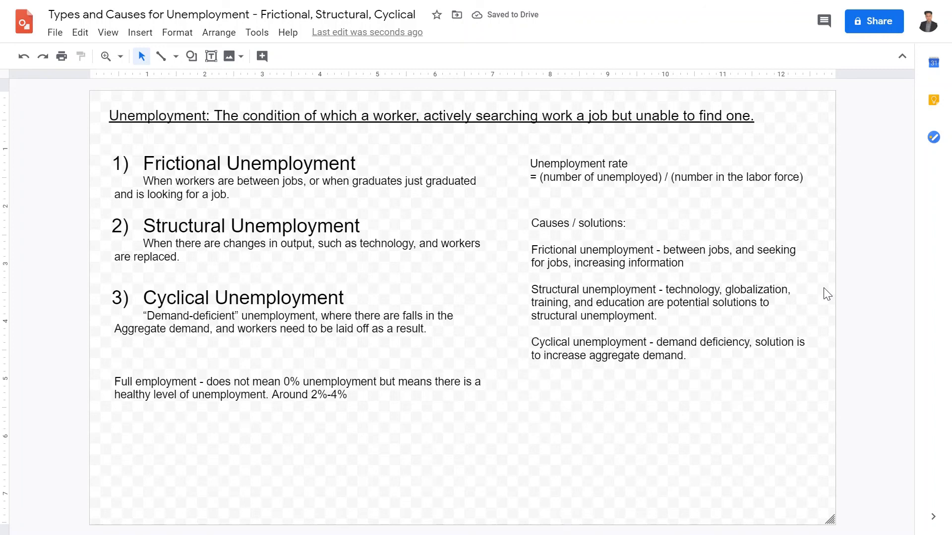
mouse_move(879, 100)
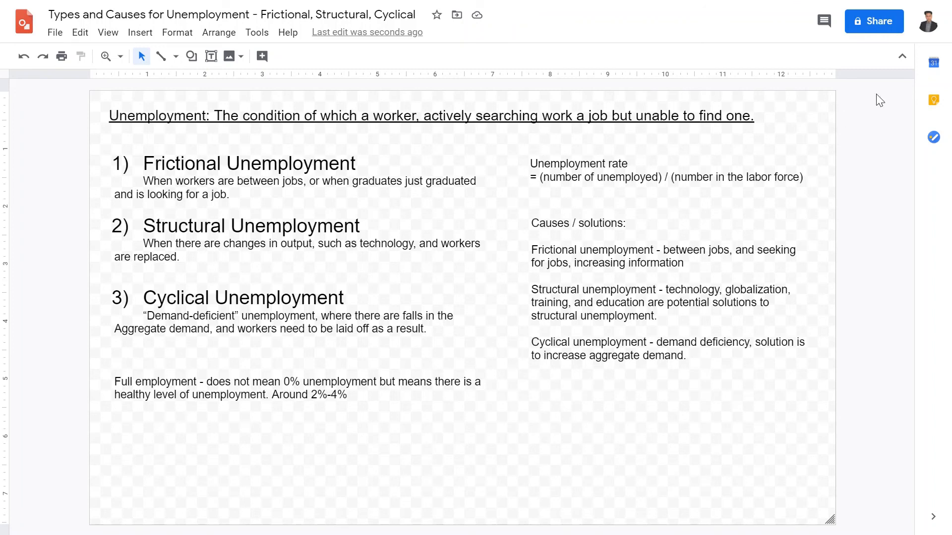